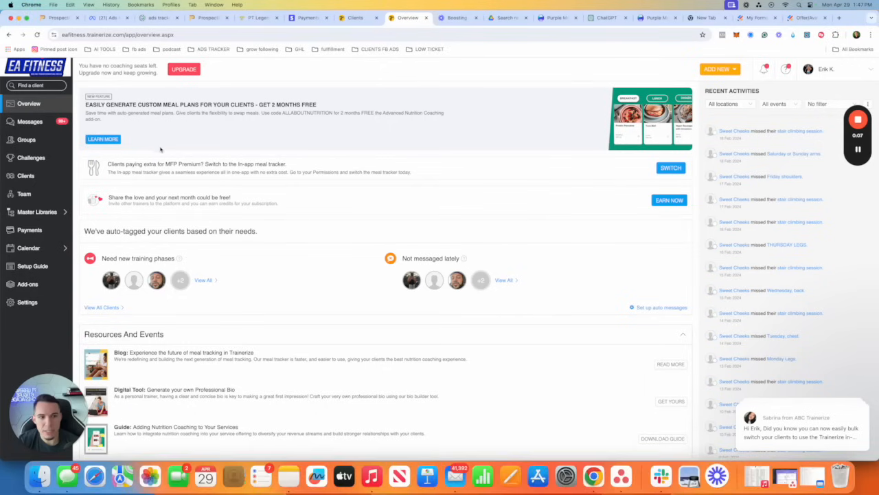
Show the coaching clients list with each client's current program
click(28, 248)
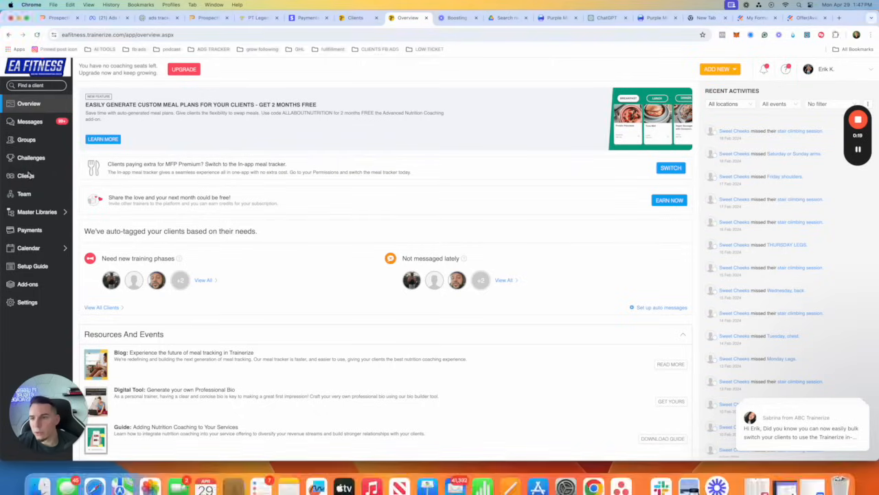
click(26, 176)
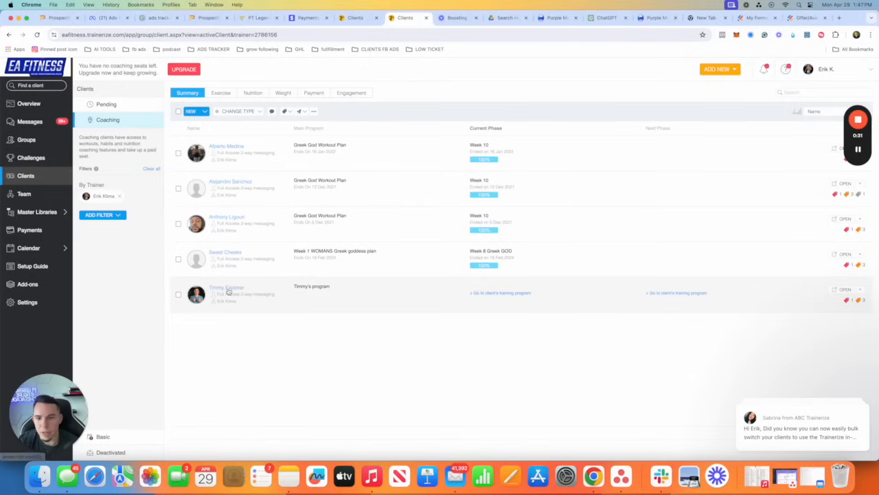
mouse_move(227, 291)
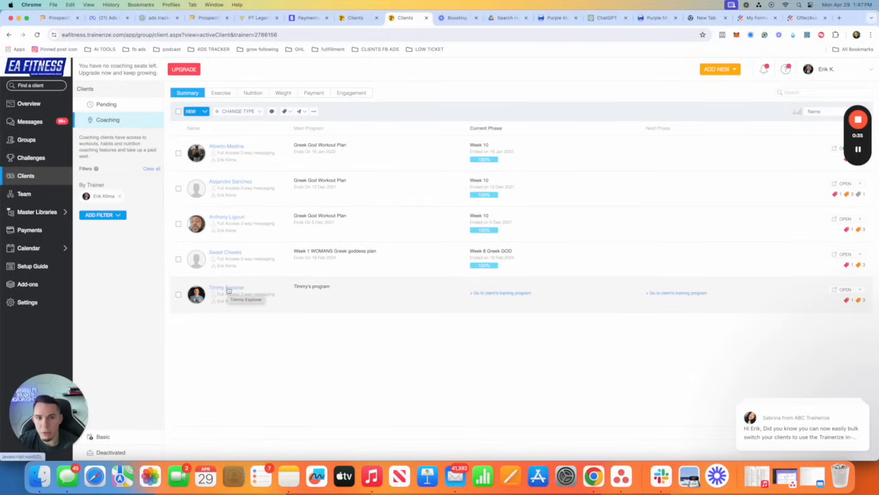
mouse_move(227, 287)
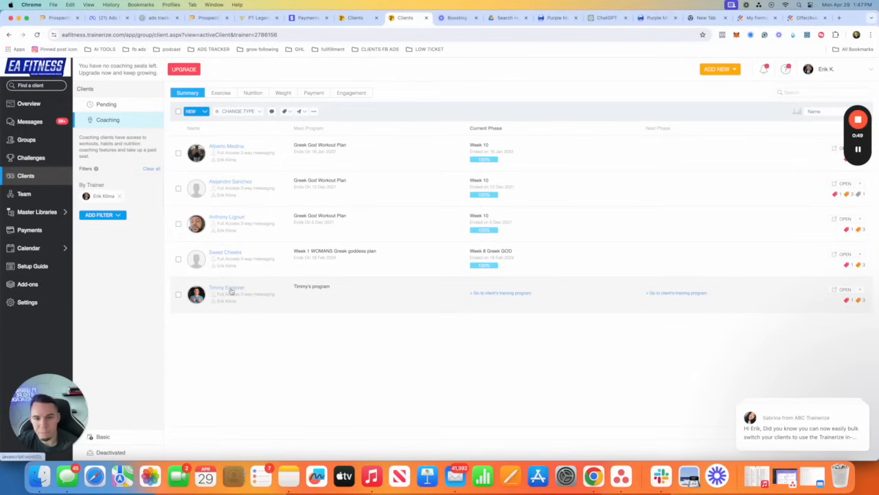
mouse_move(226, 287)
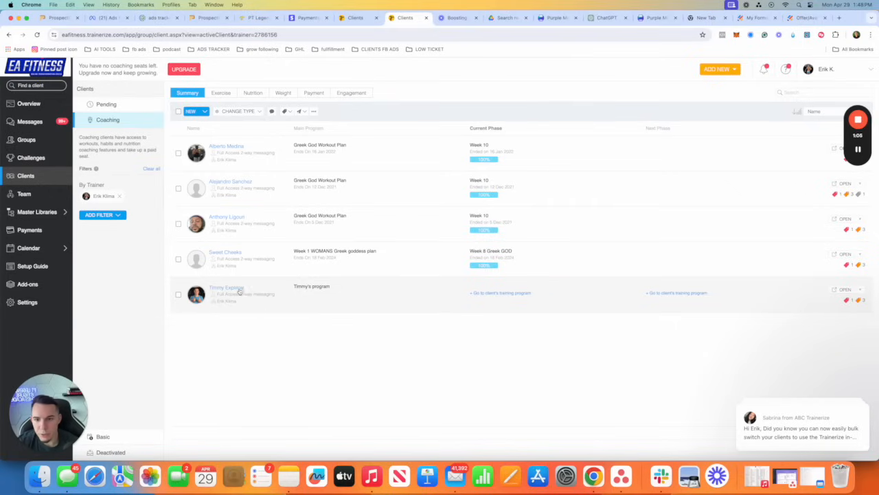
Show the test client's profile summary with no current training plan
click(226, 287)
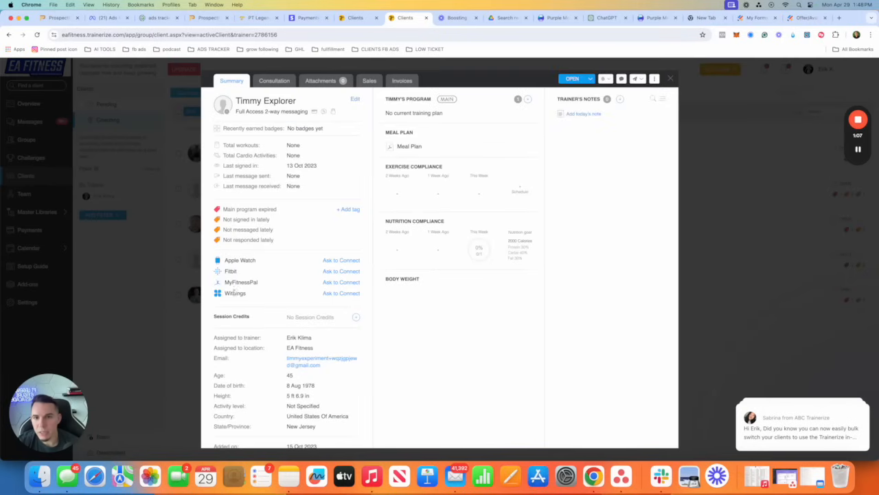
mouse_move(275, 335)
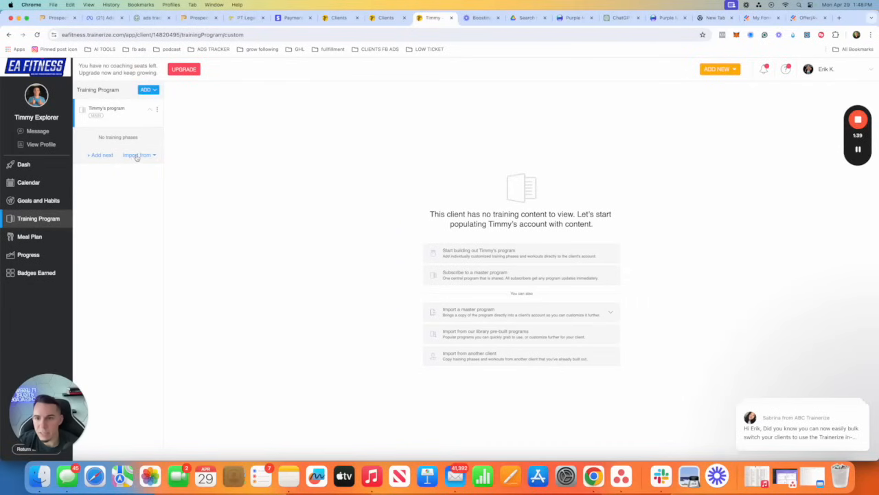
Add a training phase named 'Week 1 greek go...' starting 1 May 2024 and save it
click(101, 154)
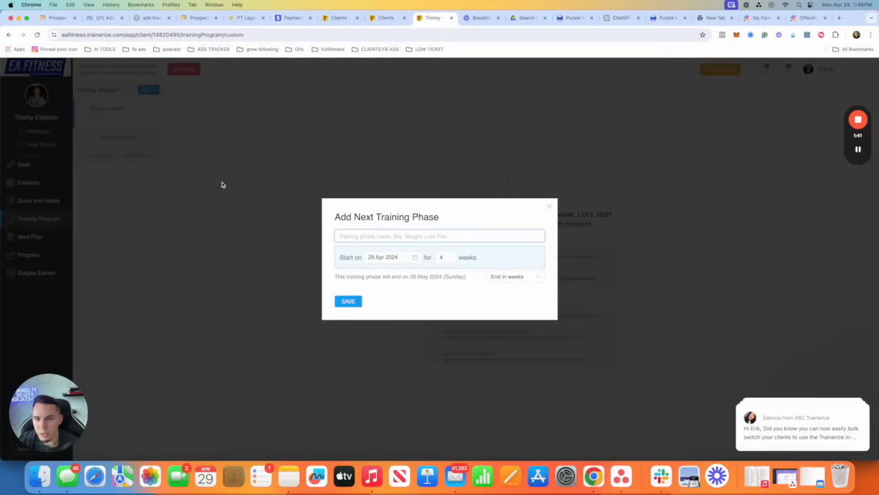
text(W)
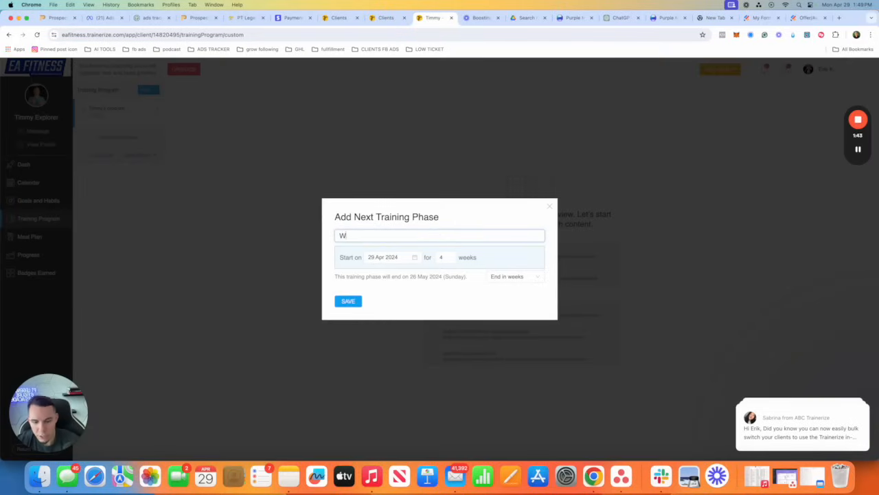
text(eek 1 greek god program)
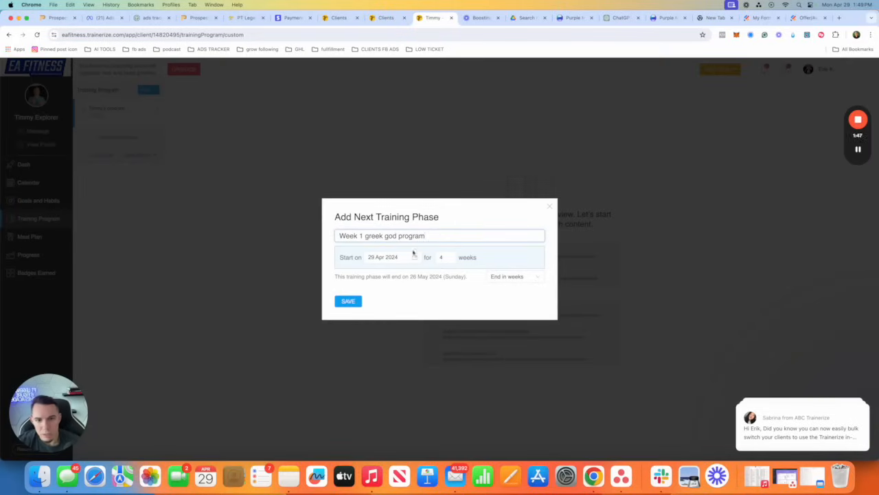
click(382, 256)
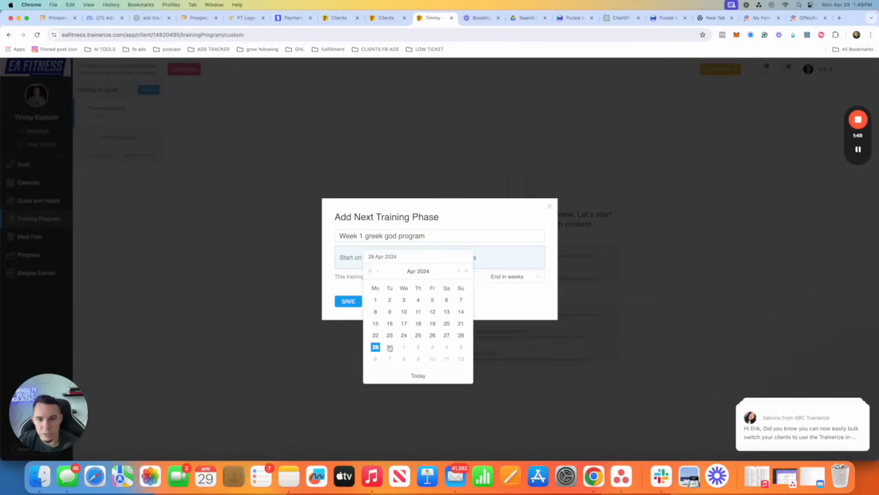
click(465, 270)
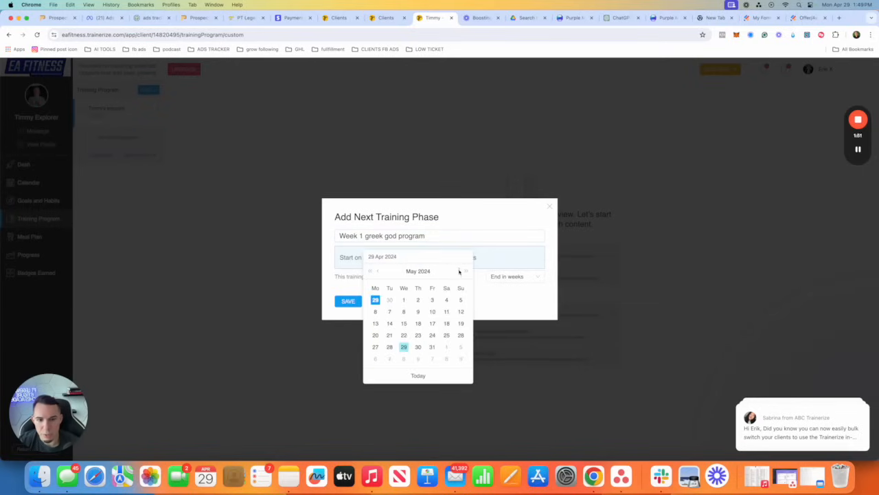
click(404, 300)
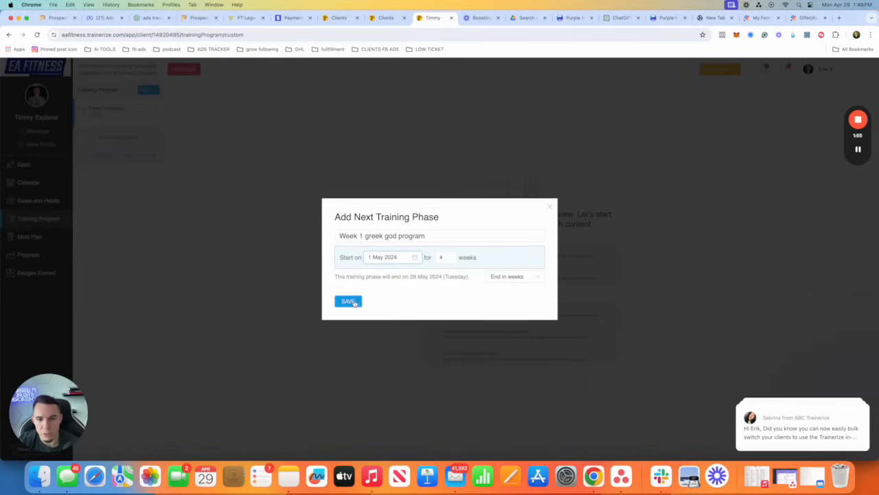
click(348, 301)
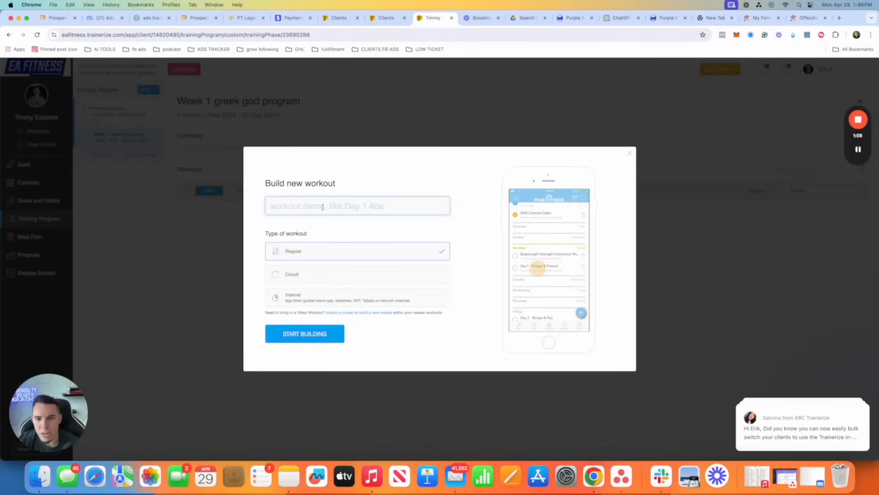
Name the new workout 'Week 1 begining greeg' for the phase
text(Week 1)
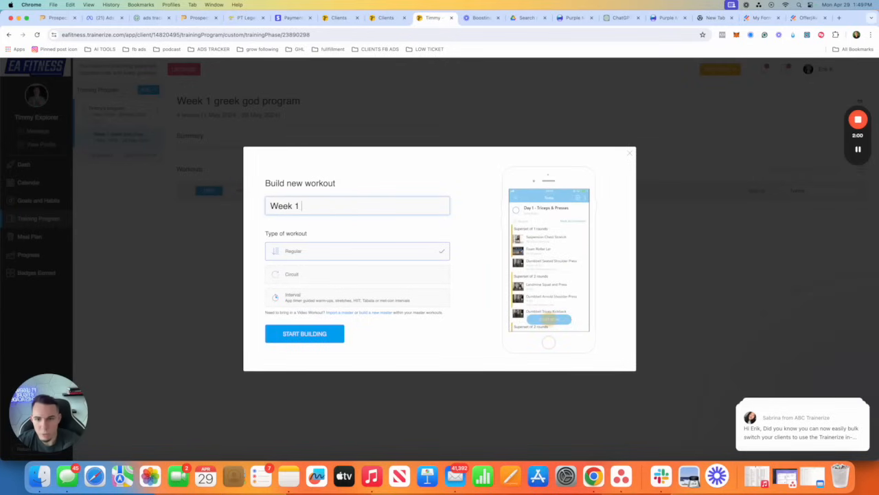
text(begining g)
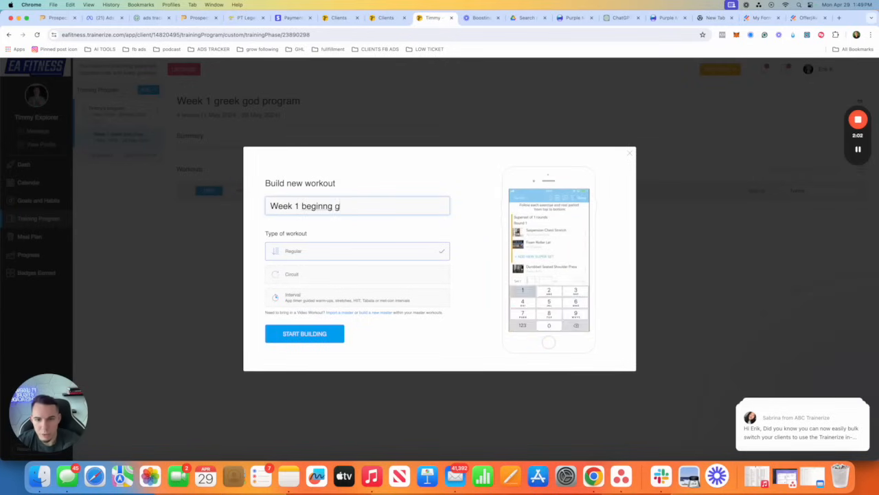
text(reeg)
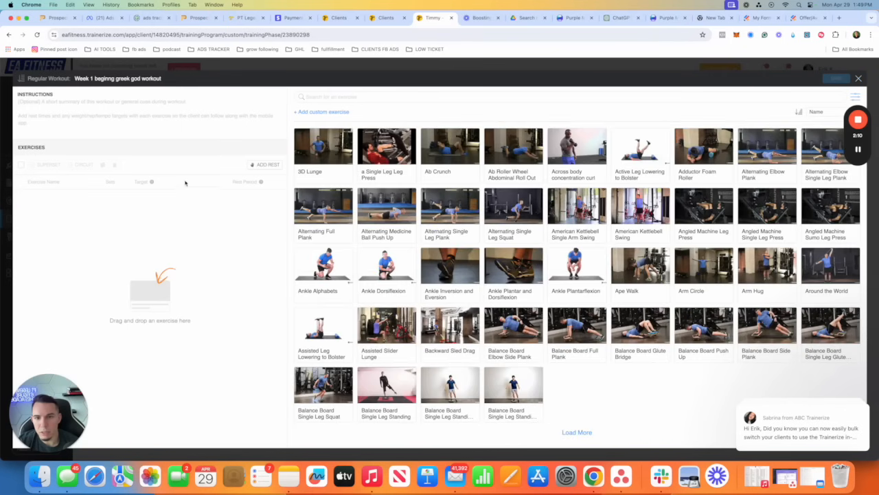
mouse_move(621, 275)
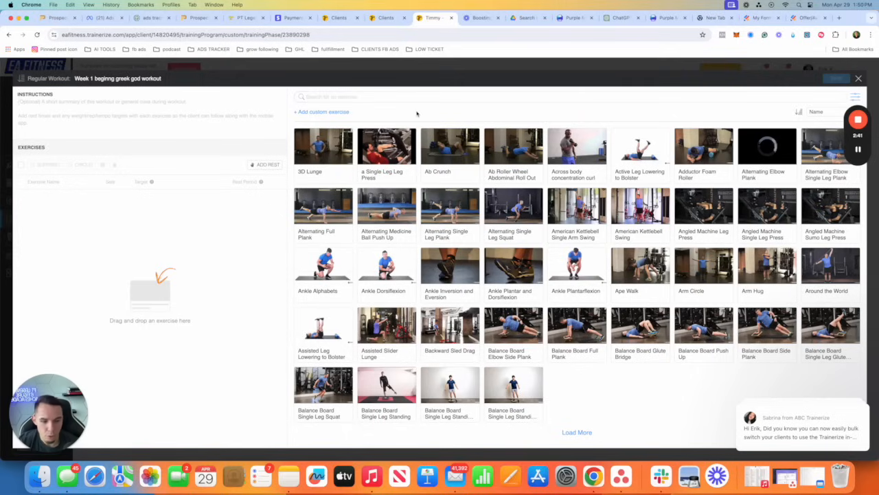
mouse_move(616, 121)
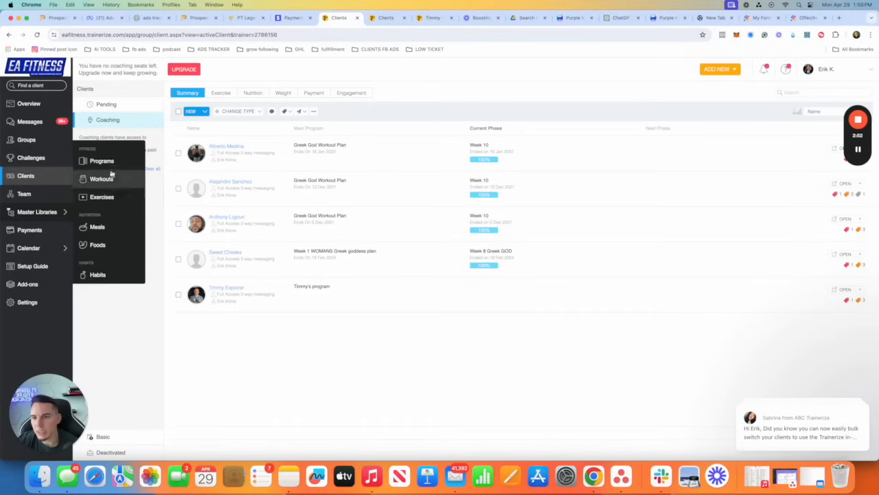
Locate the Greek God Workout Plan in the master programs library and load it
click(102, 160)
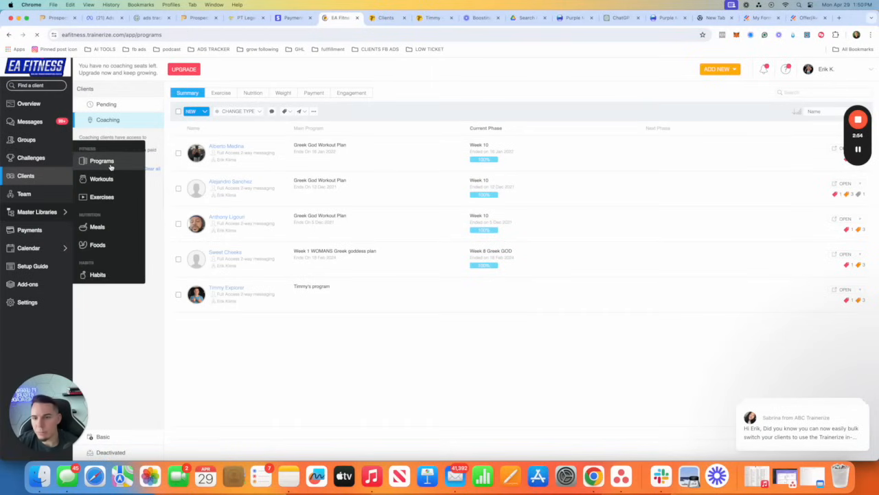
click(102, 160)
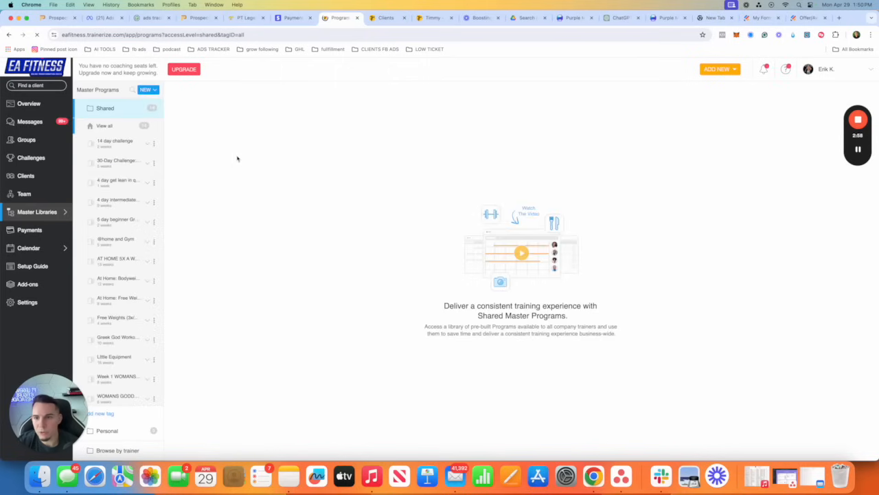
scroll(down, 3)
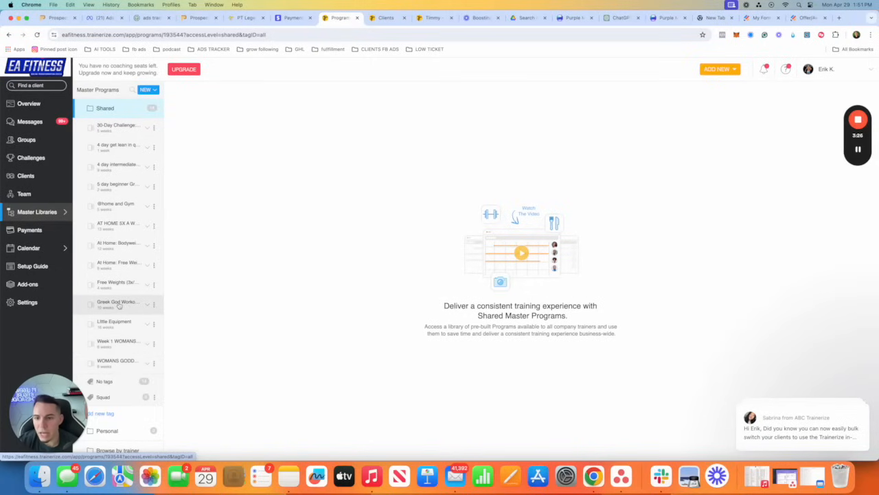
click(117, 303)
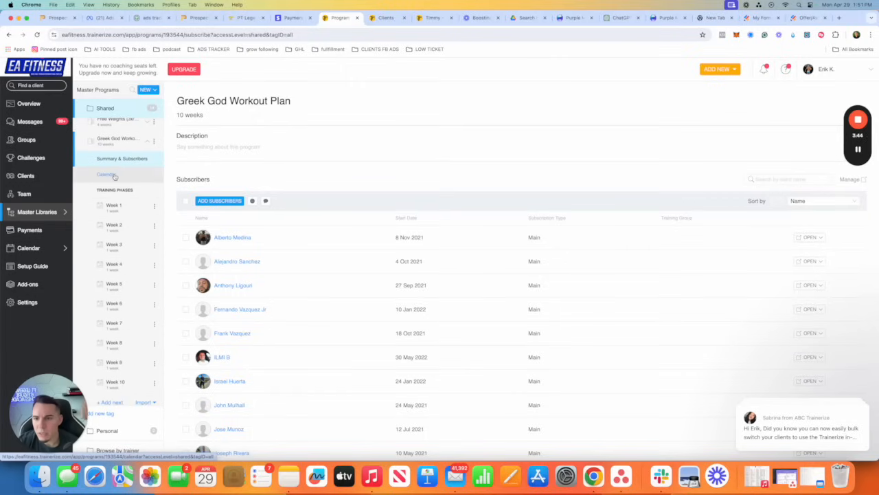
Review the program's weekly calendar with Thursday check-ins, dismissing the Monday chest preview
click(107, 173)
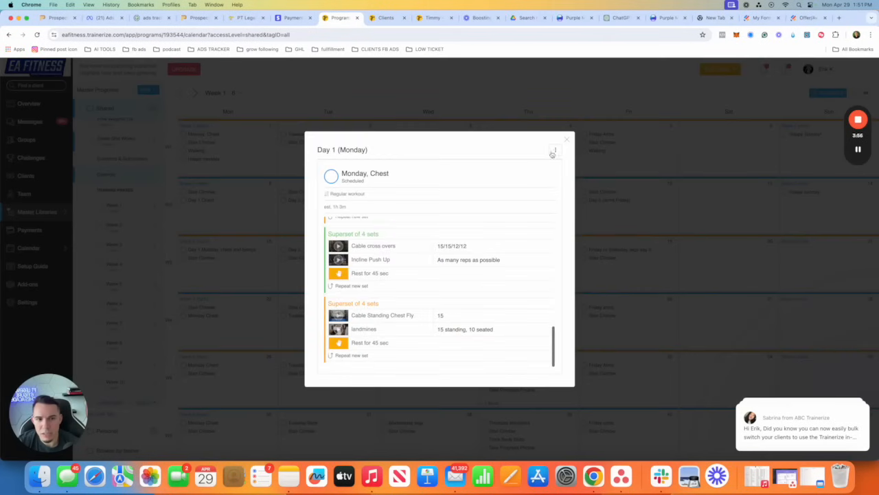
click(566, 139)
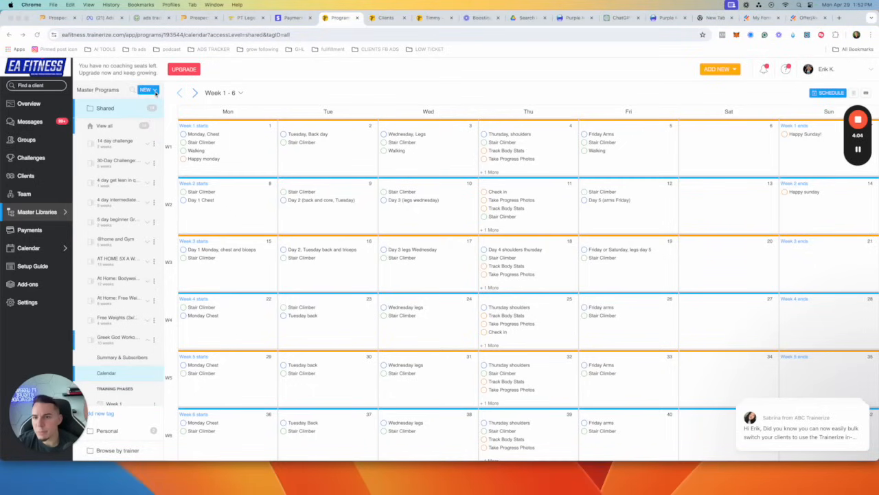
click(147, 90)
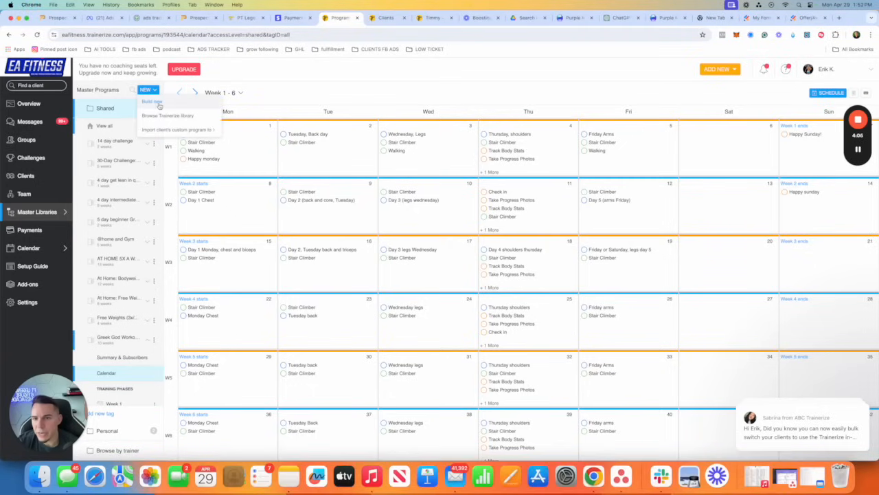
Start a new master program named 'Greek god' and choose its number of phases
click(152, 102)
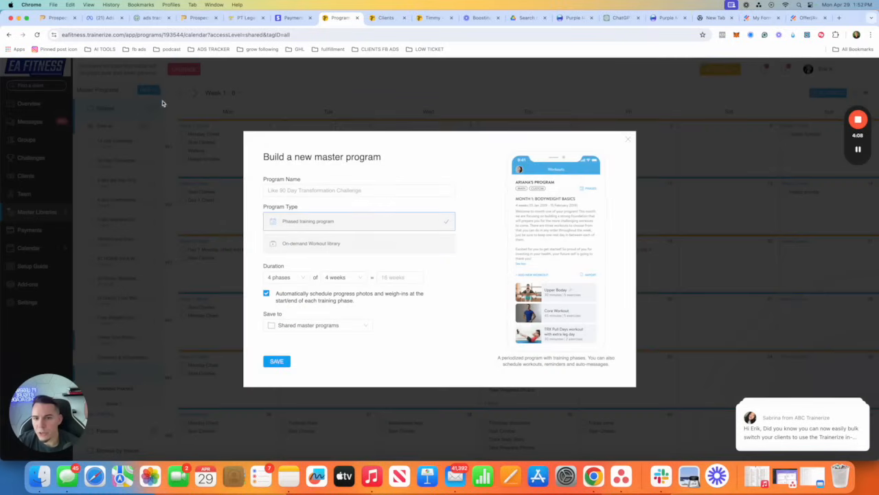
click(359, 190)
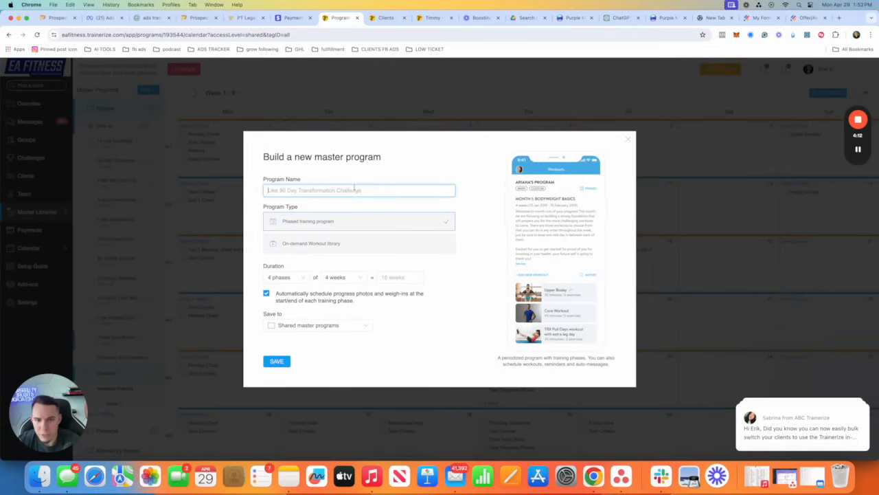
text(Greek god program 2024)
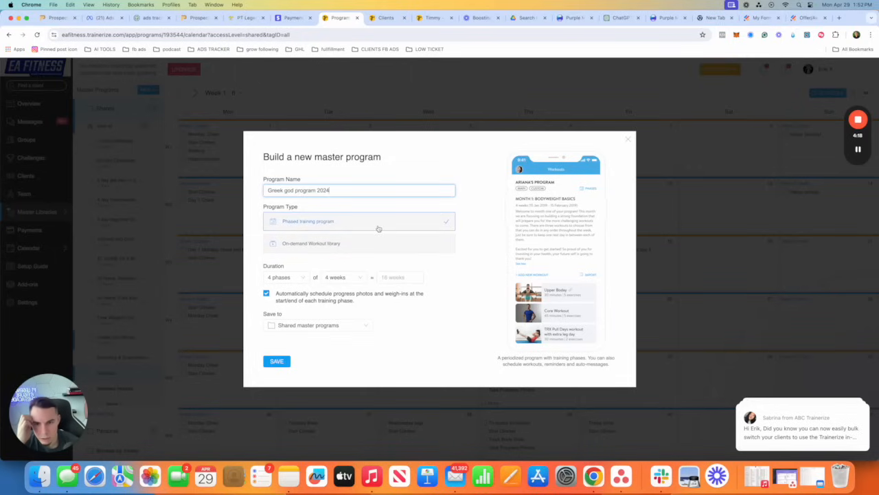
mouse_move(360, 228)
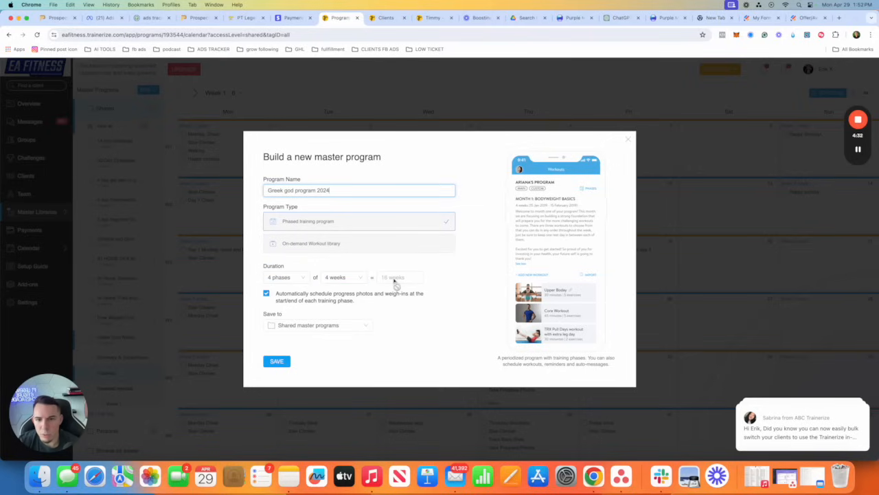
click(344, 277)
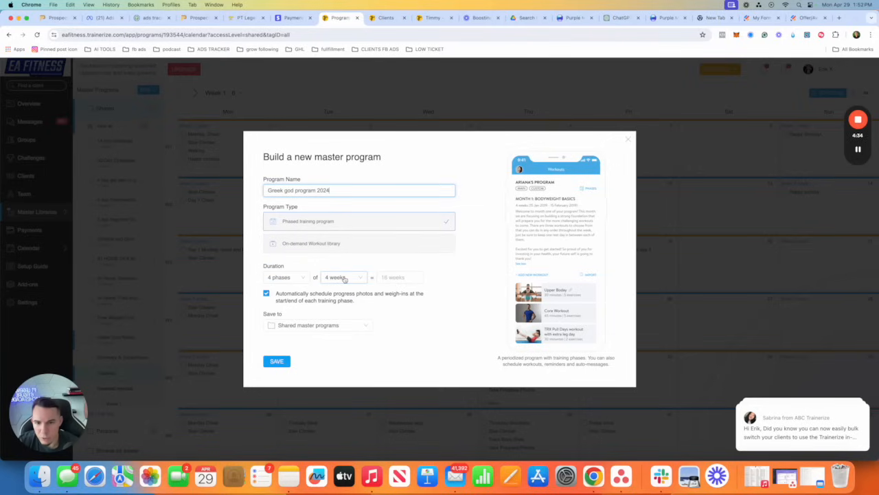
click(343, 277)
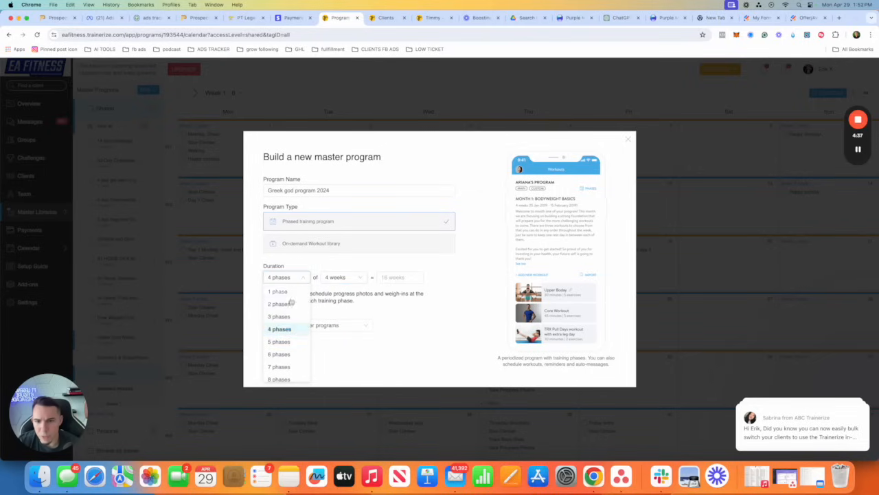
click(279, 316)
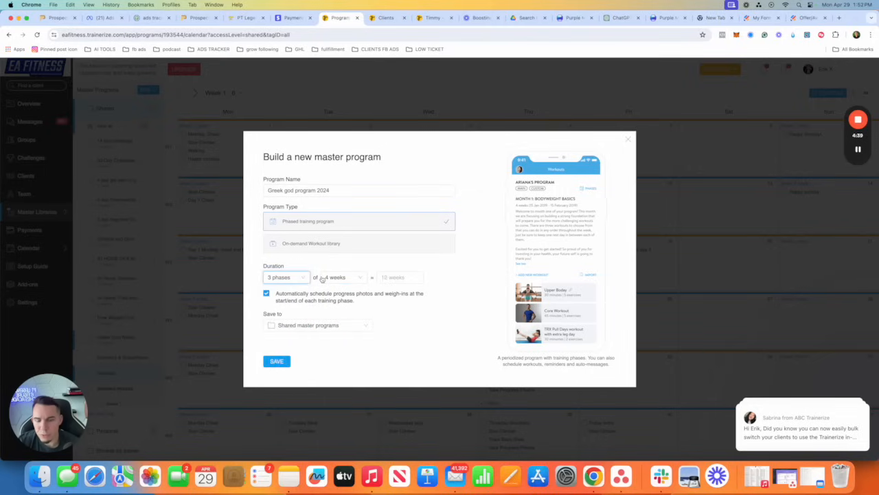
click(286, 278)
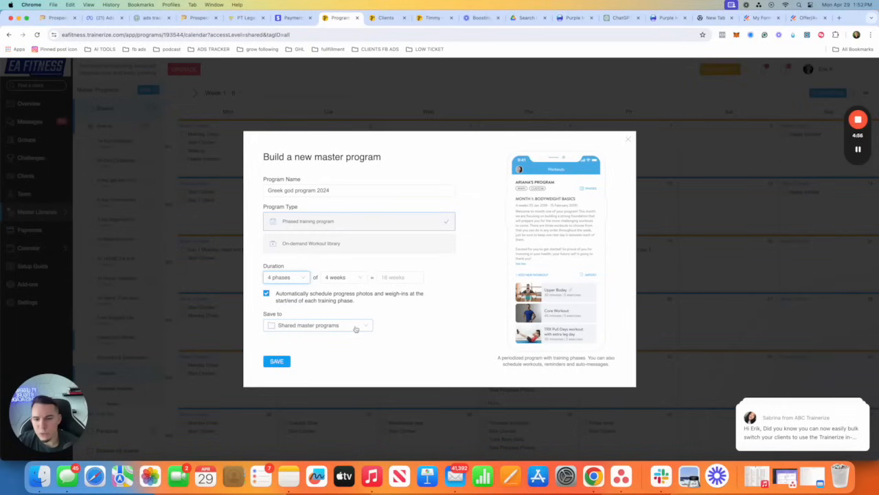
Save the new program to the shared master programs
click(319, 324)
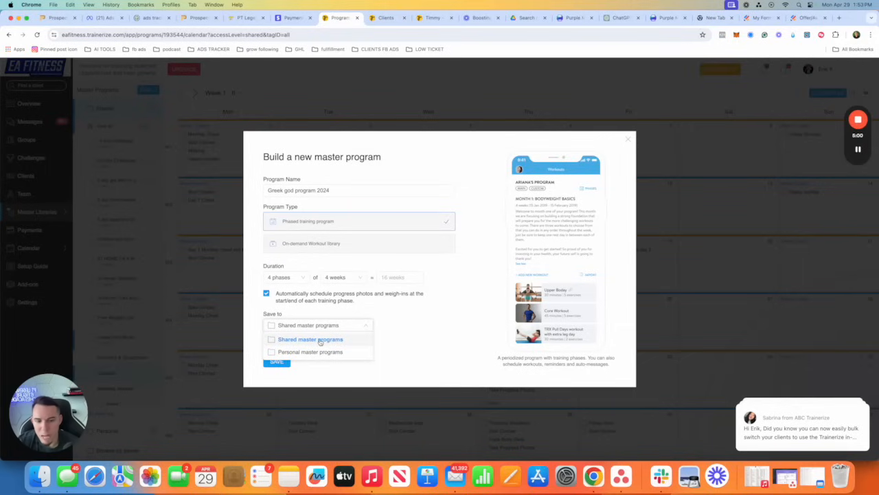
click(311, 338)
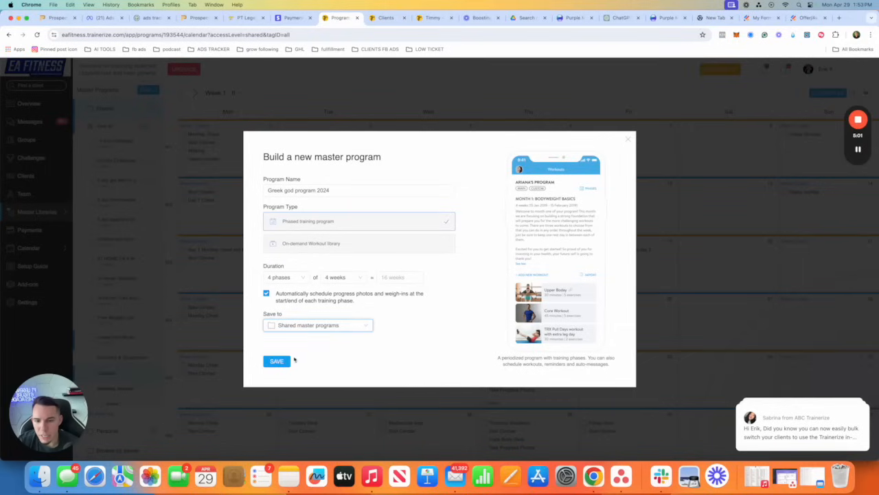
click(277, 360)
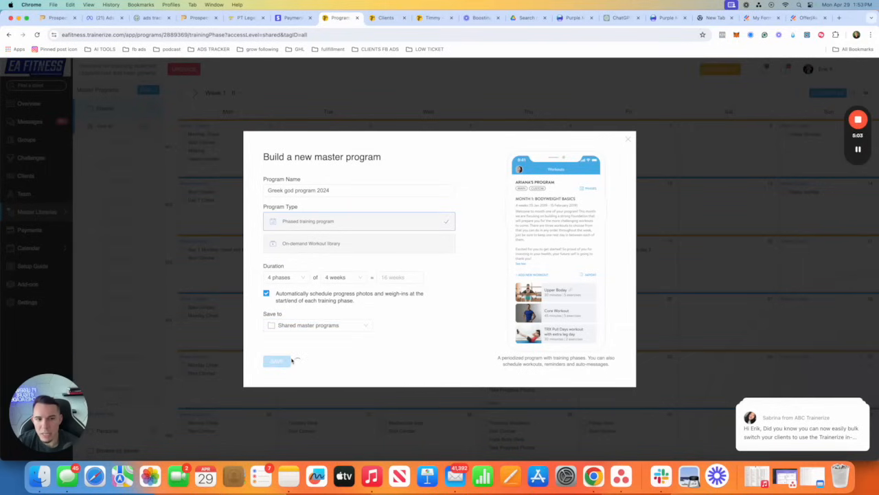
click(276, 360)
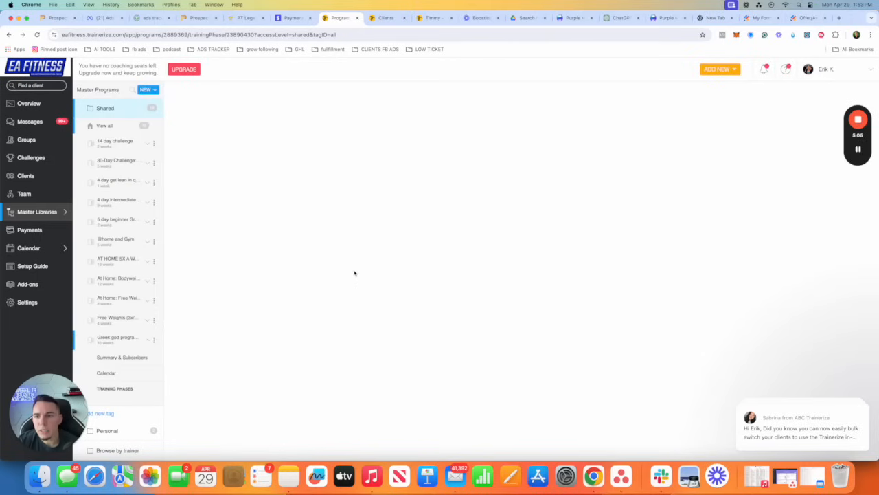
In the weeks 1-4 phase, start a regular workout named 'Week 1 Greek God 2024'
click(117, 404)
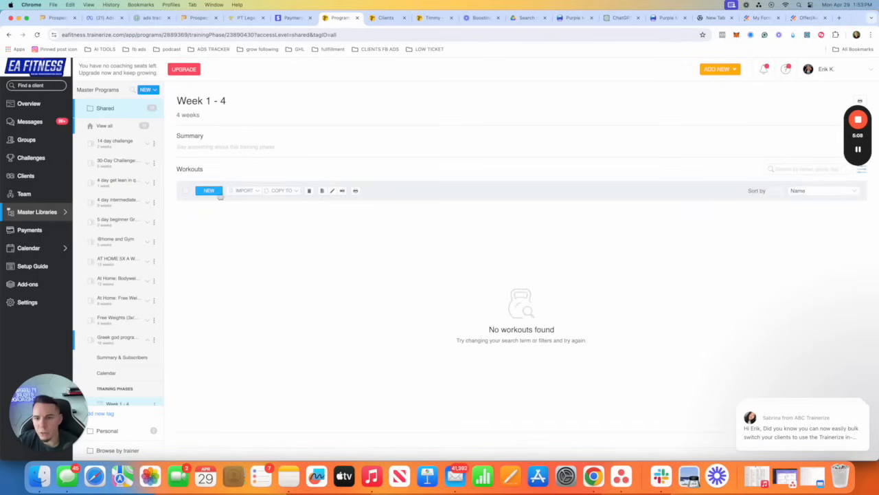
click(209, 189)
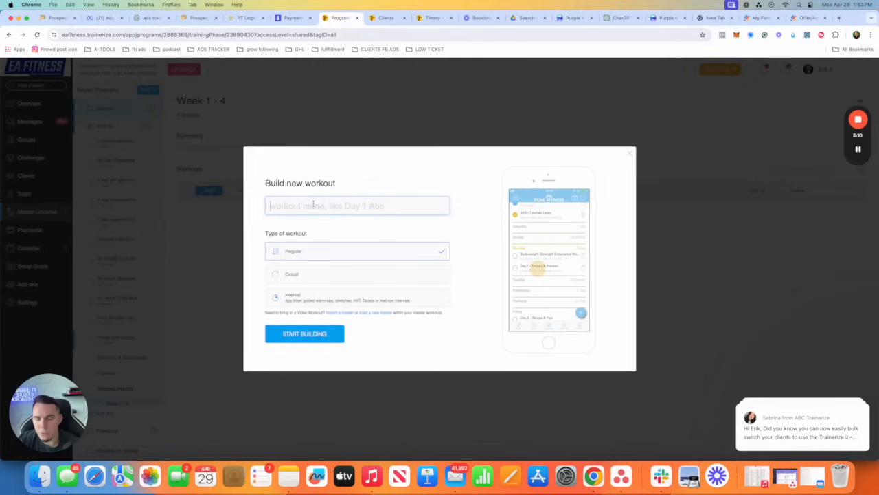
text(Week 1)
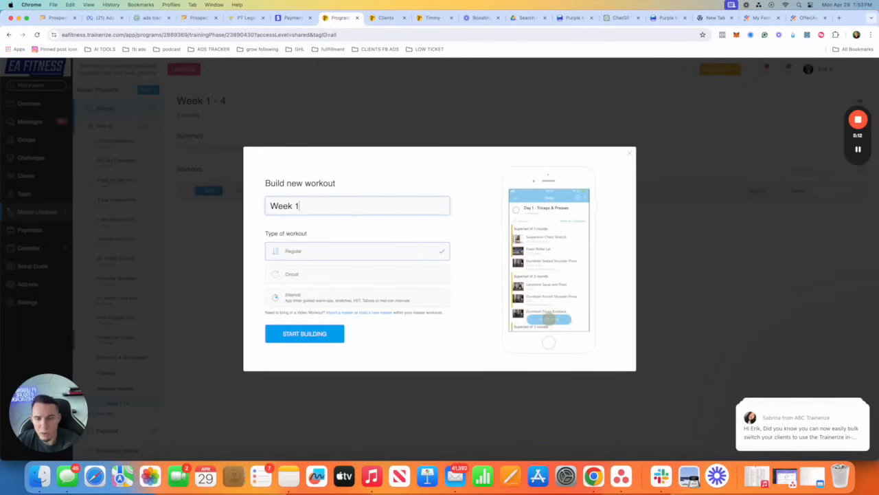
text(Greek God)
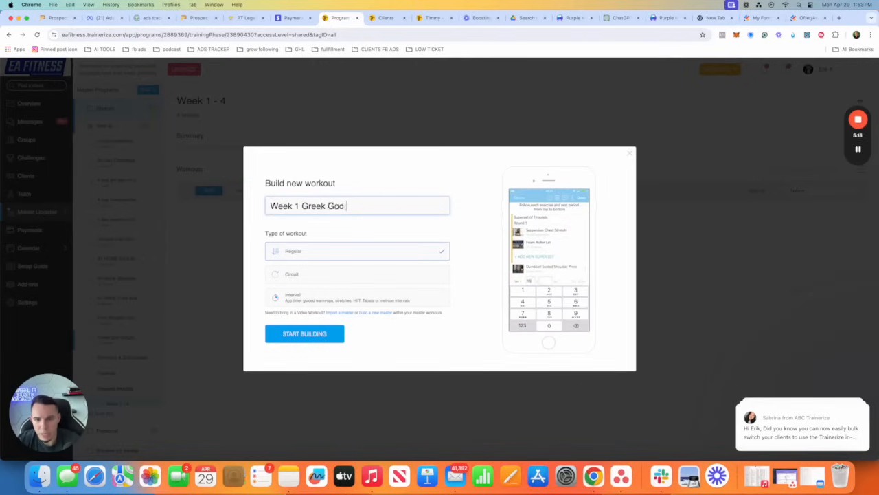
text(2024)
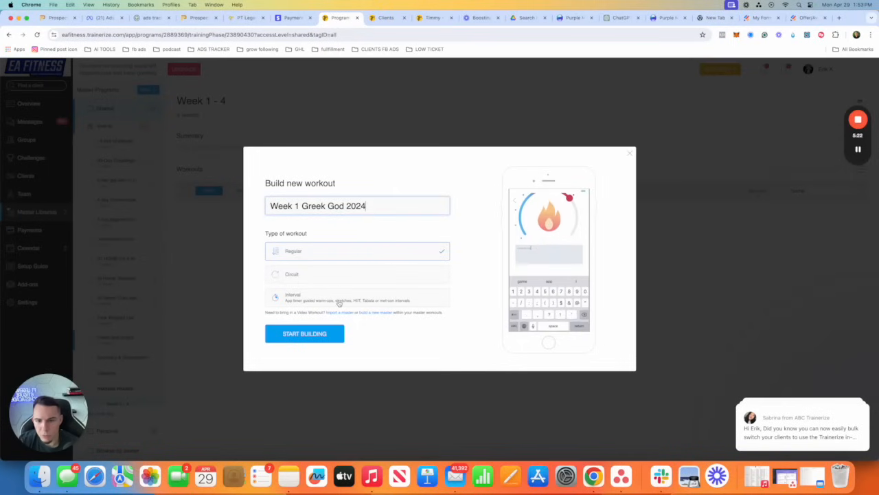
click(305, 334)
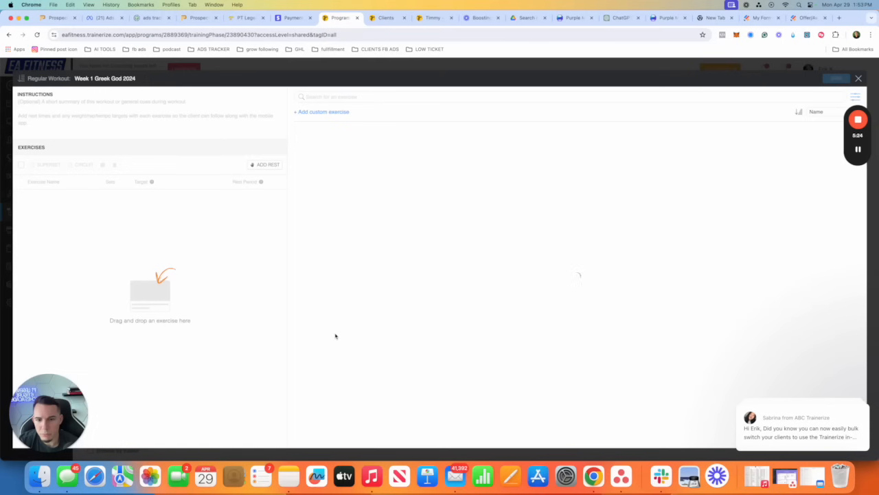
Add the machine seated chest press from a 'chest pre' search with 15 reps and a rest time
click(481, 96)
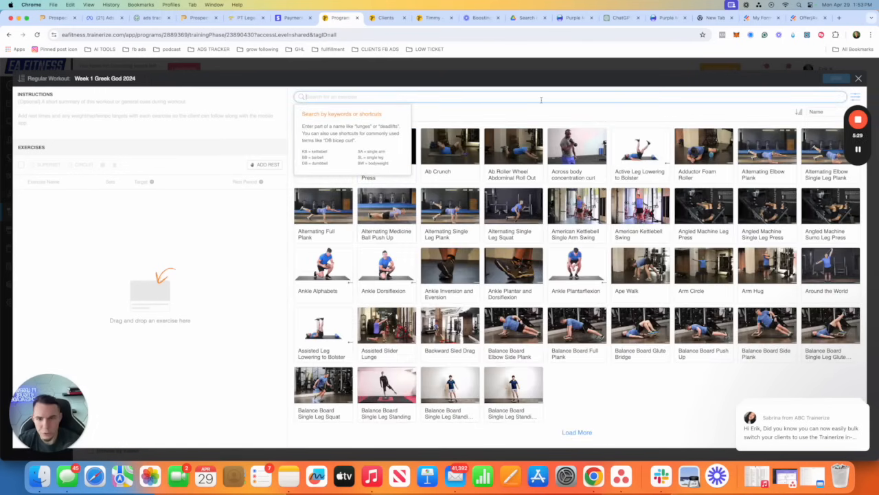
text(chest press)
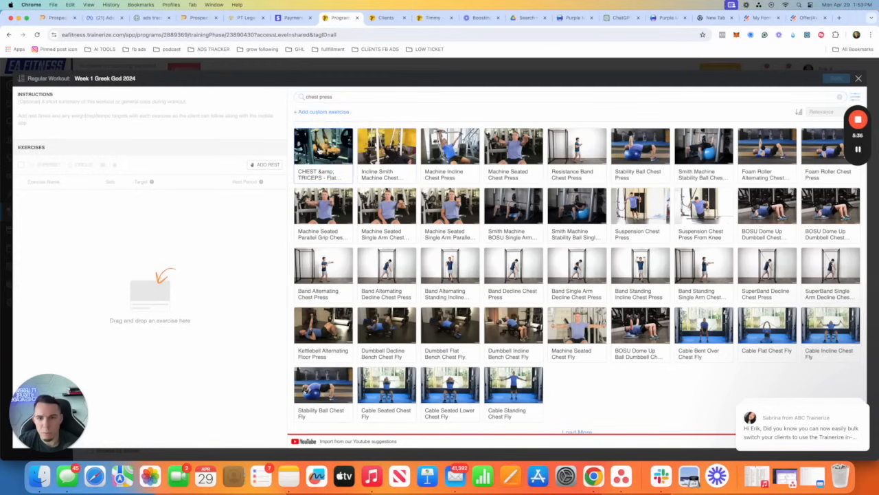
mouse_move(346, 301)
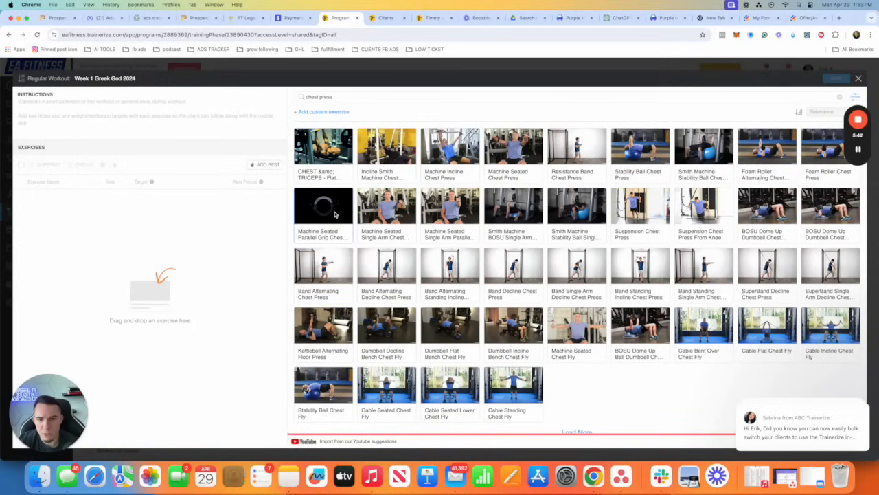
click(323, 206)
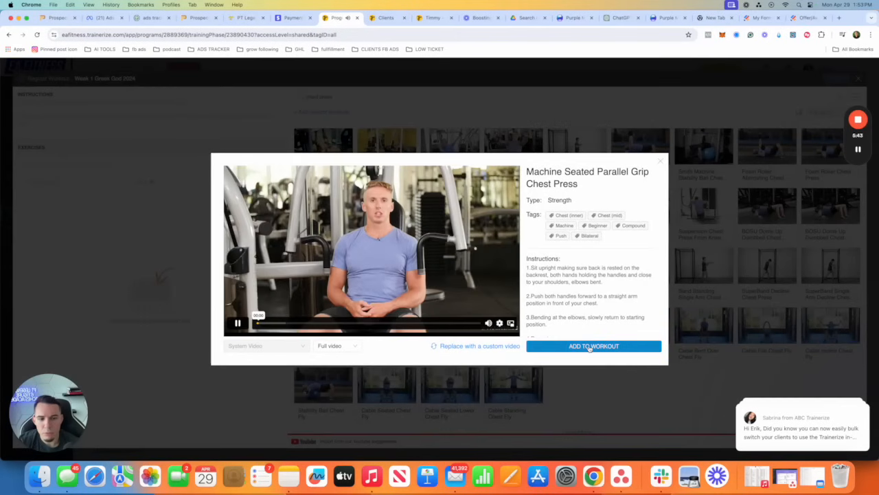
click(593, 347)
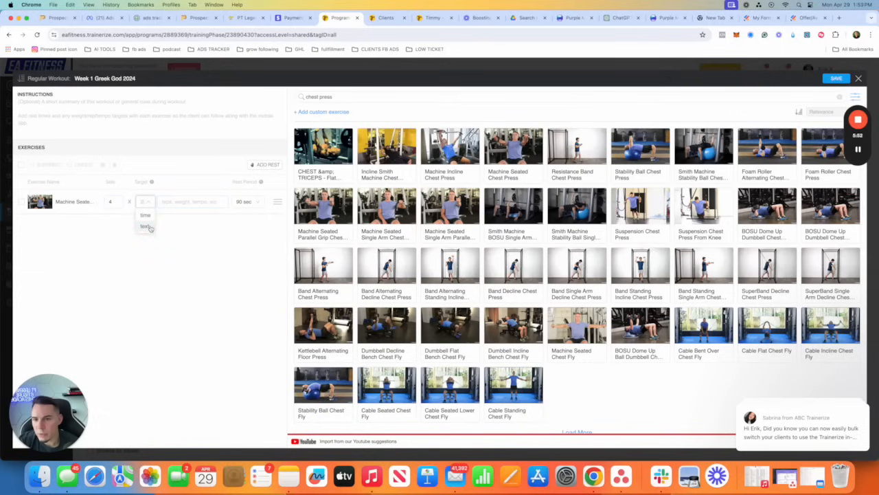
click(145, 226)
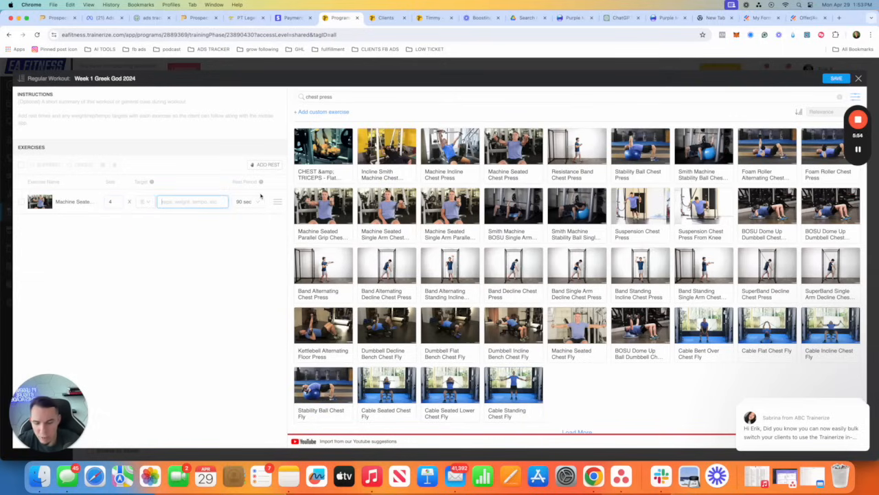
text(15)
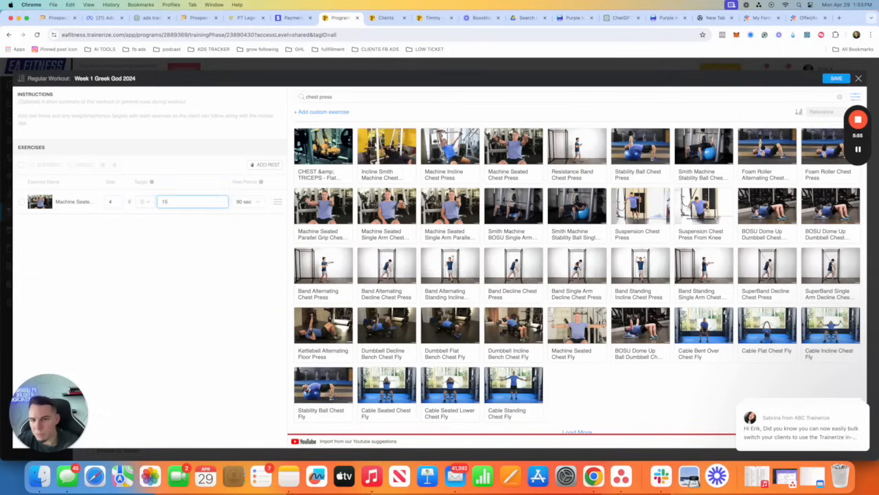
click(247, 201)
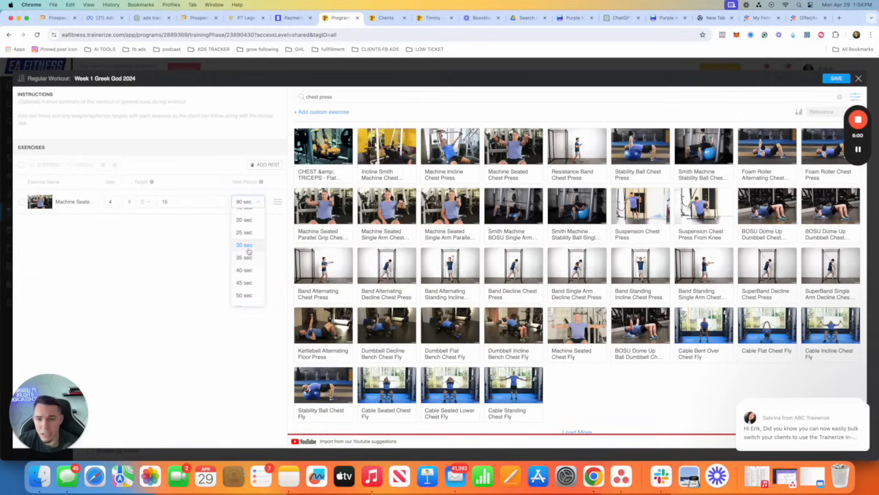
click(245, 245)
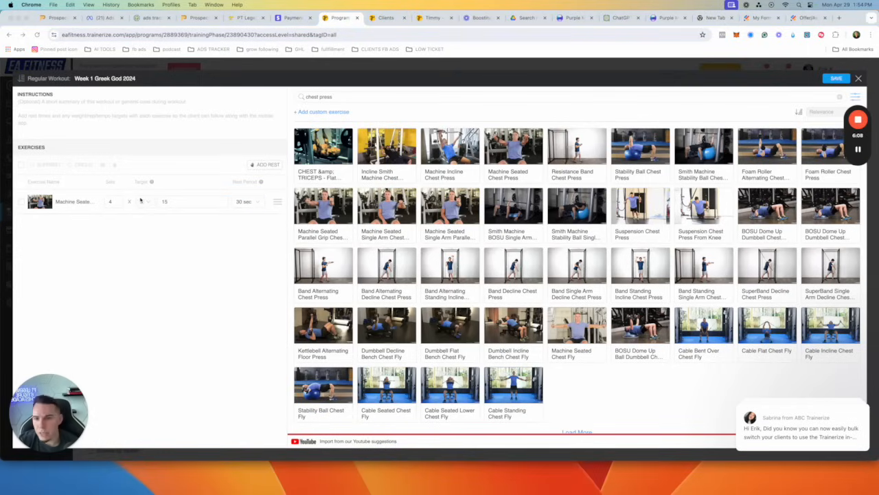
Add the cable seated chest fly with 10 reps, superset it with the press and set 30 sec rest
click(145, 200)
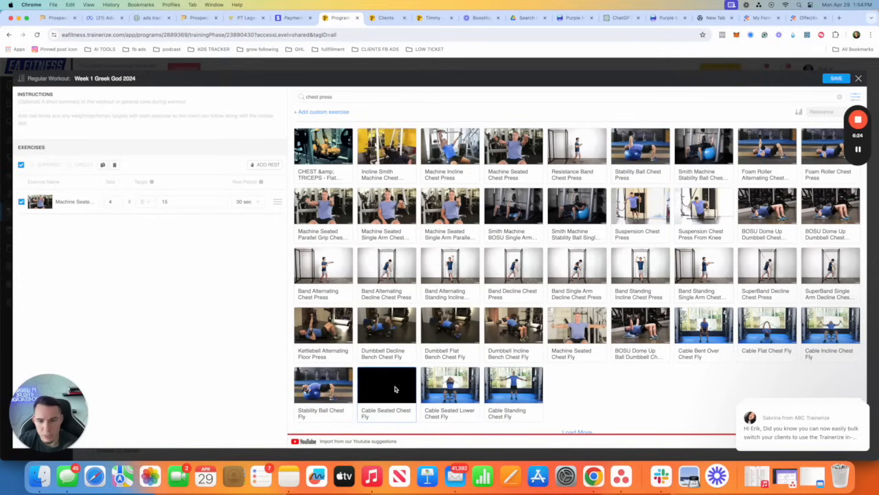
click(386, 385)
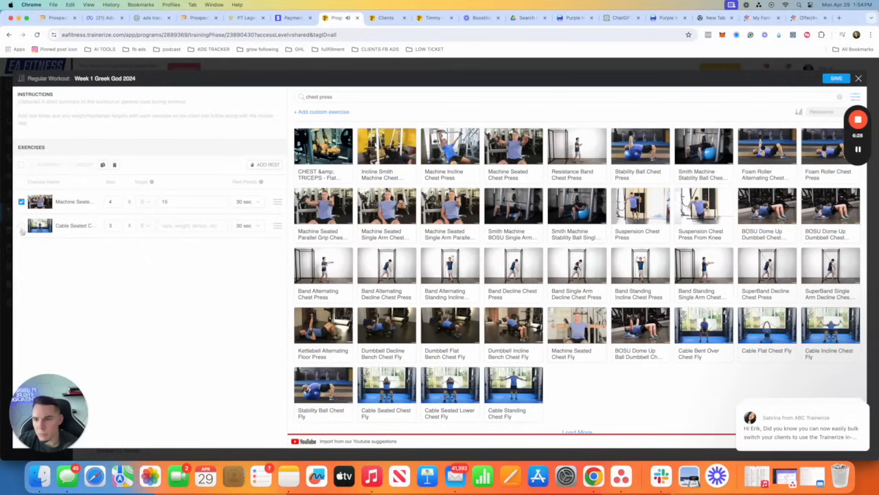
click(49, 165)
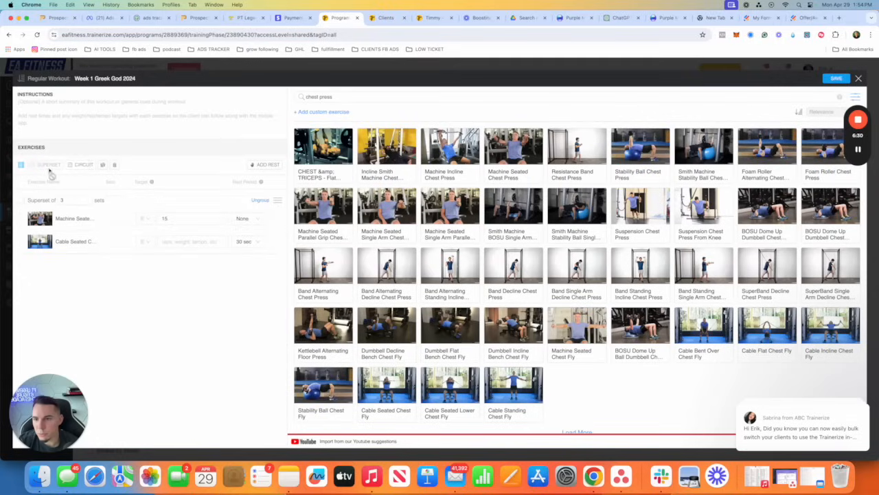
click(192, 242)
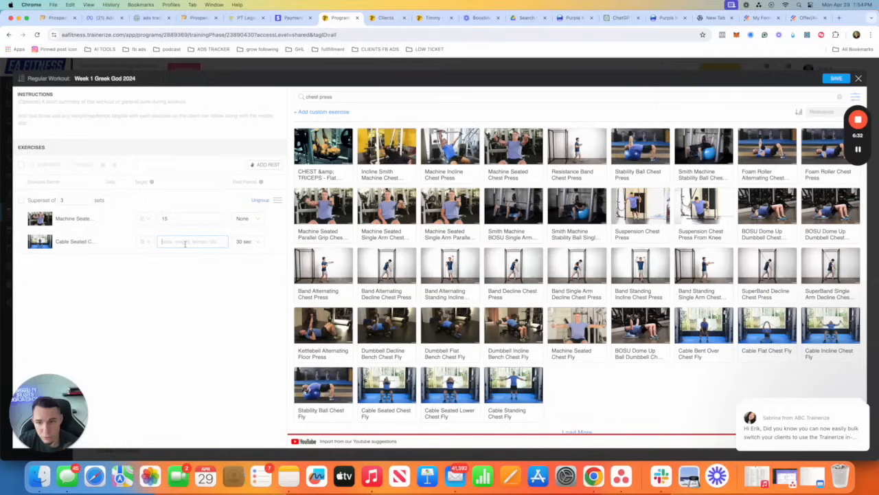
text(10)
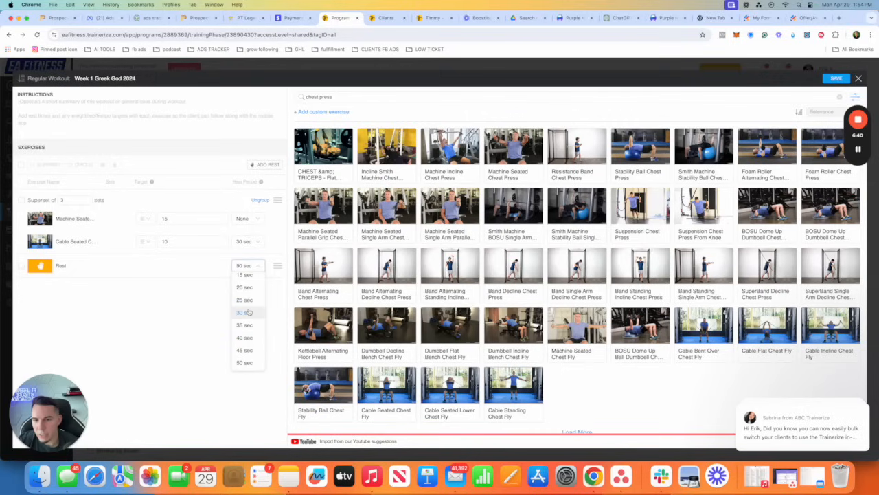
click(245, 312)
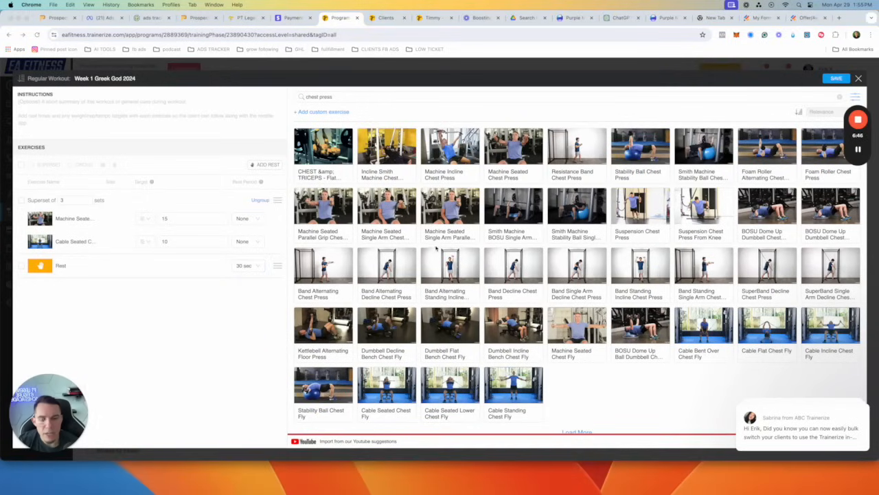
Add a dumbbell press with 4 sets and save the workout to the program
click(385, 96)
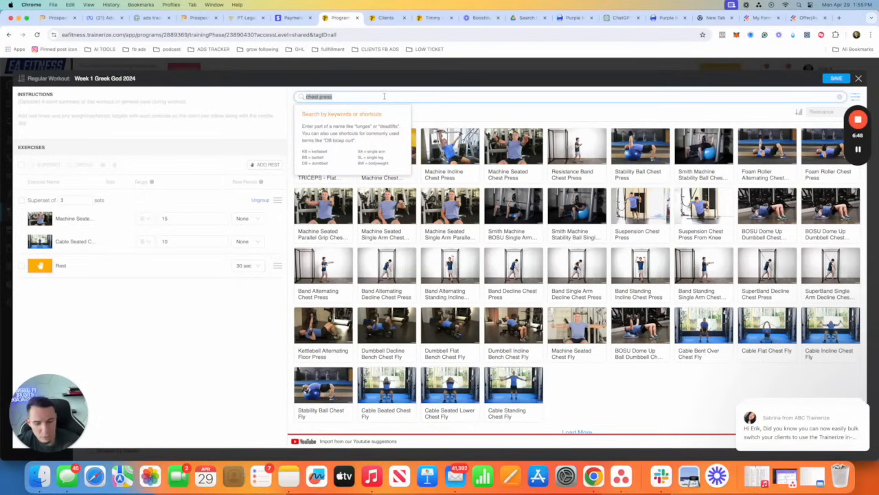
text(dumbell press)
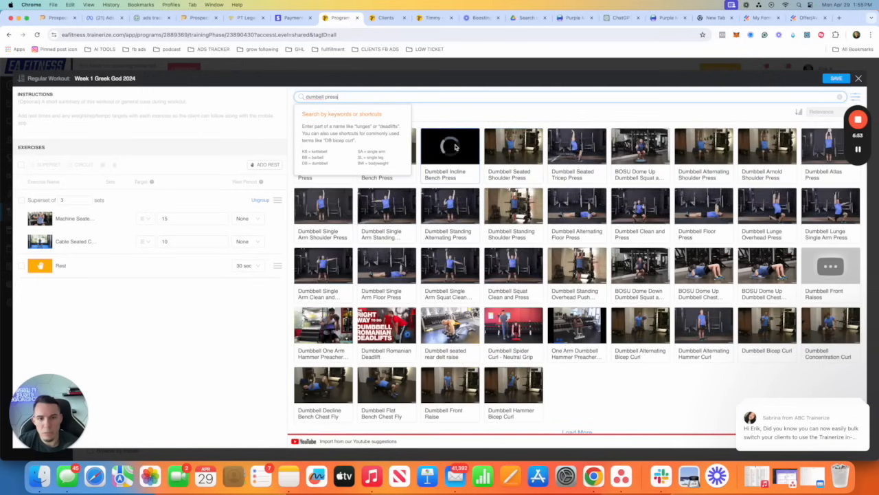
click(451, 146)
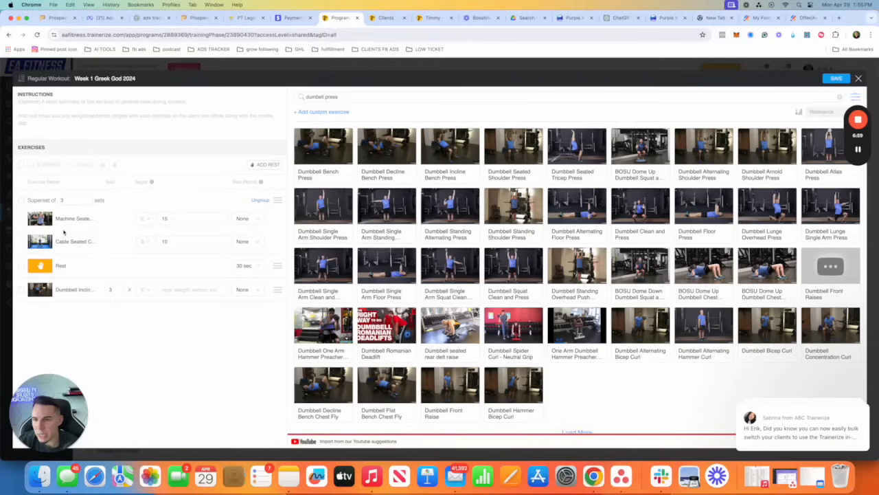
click(71, 200)
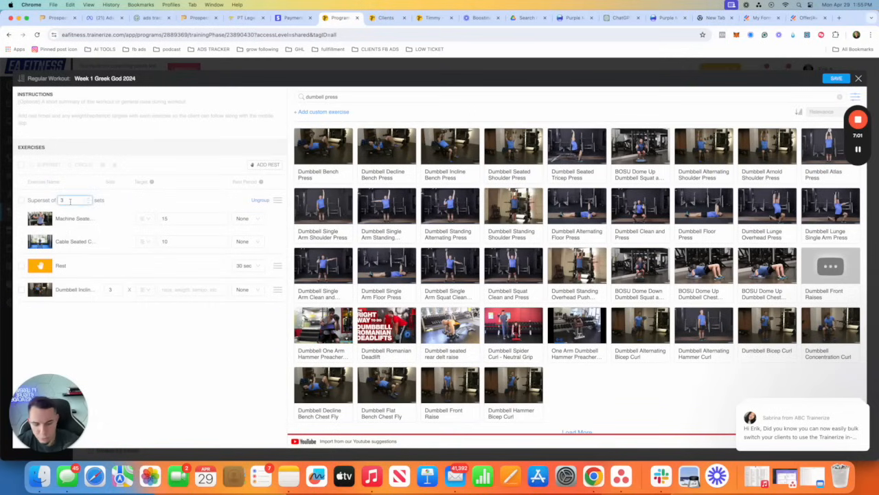
text(4)
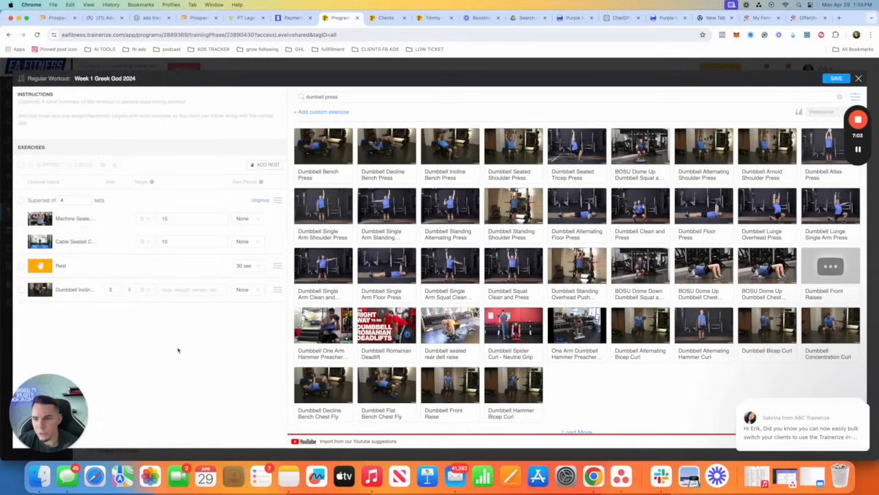
mouse_move(72, 257)
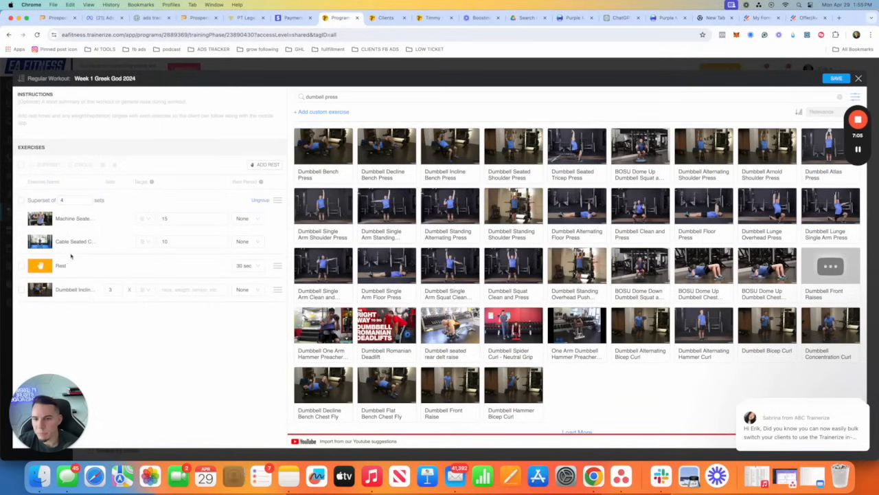
mouse_move(195, 236)
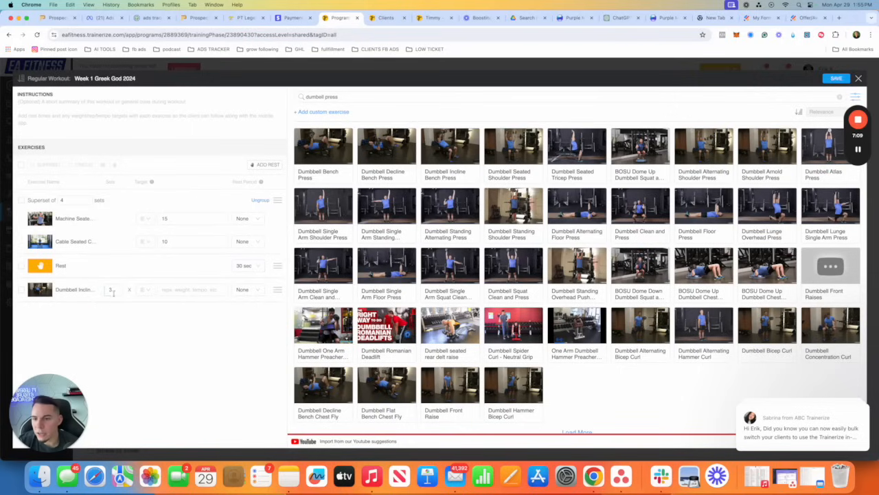
text(4)
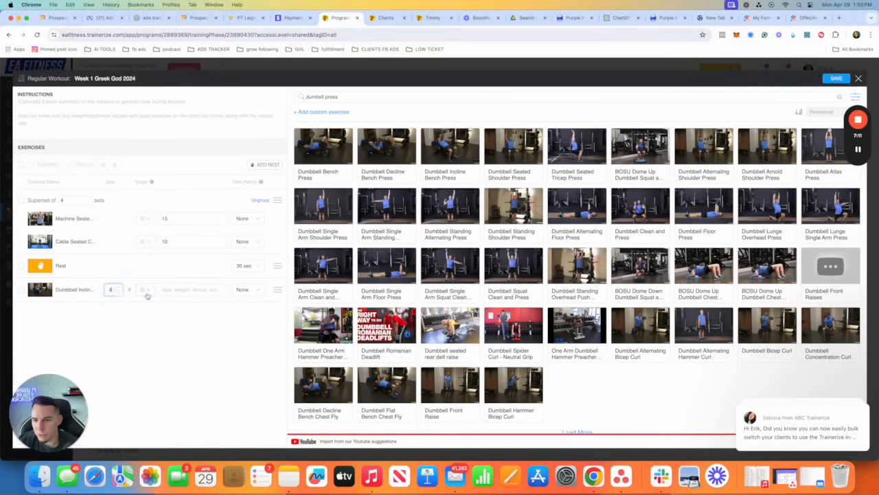
click(192, 289)
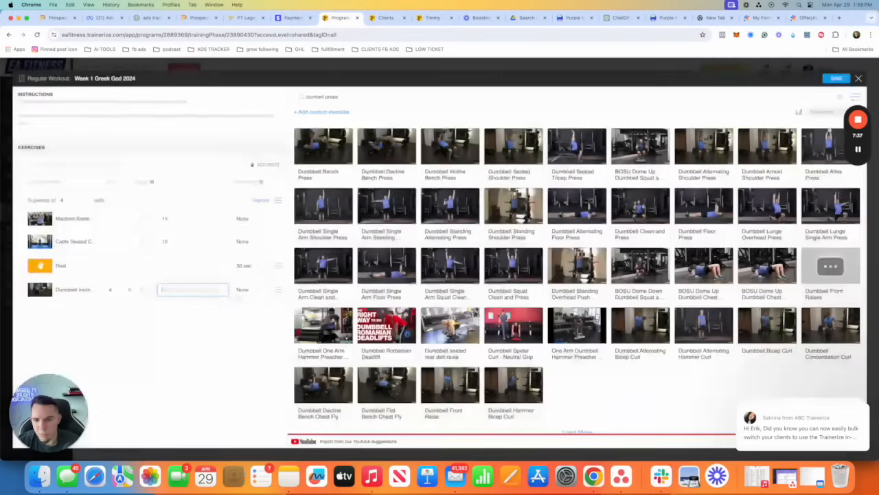
click(246, 289)
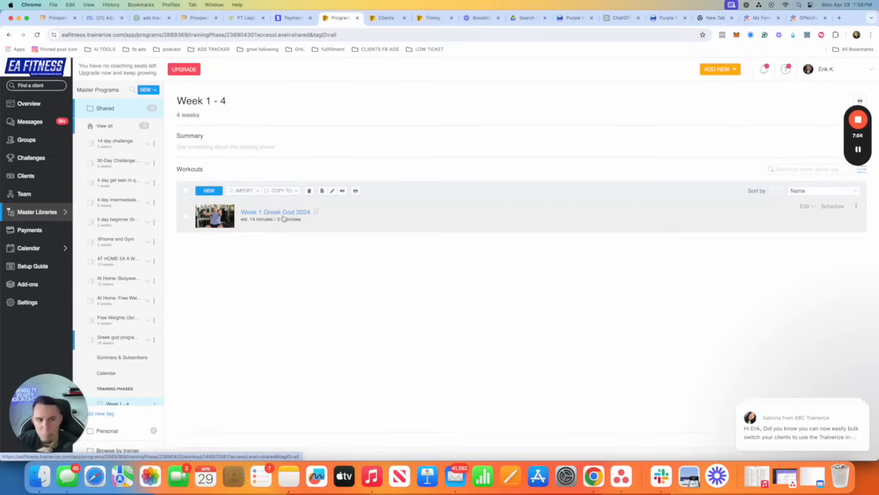
Schedule the Week 1 Greek God 2024 workout from the current program on calendar day 1
scroll(down, 3)
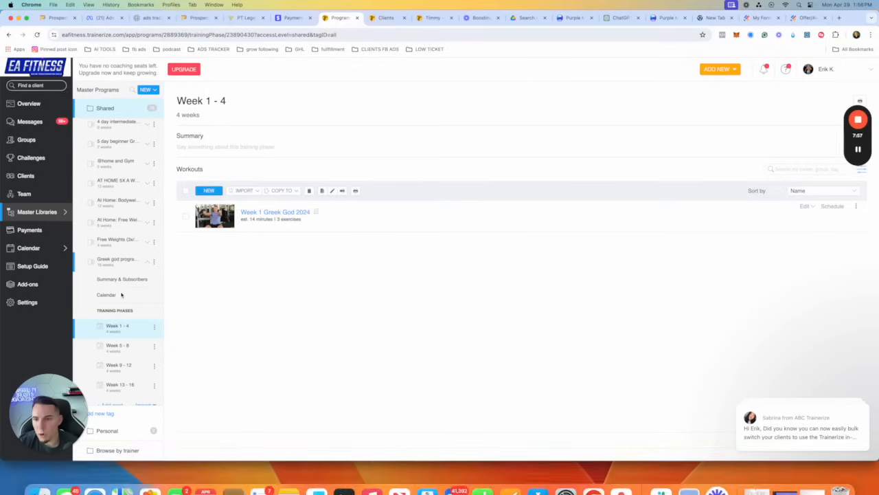
mouse_move(209, 253)
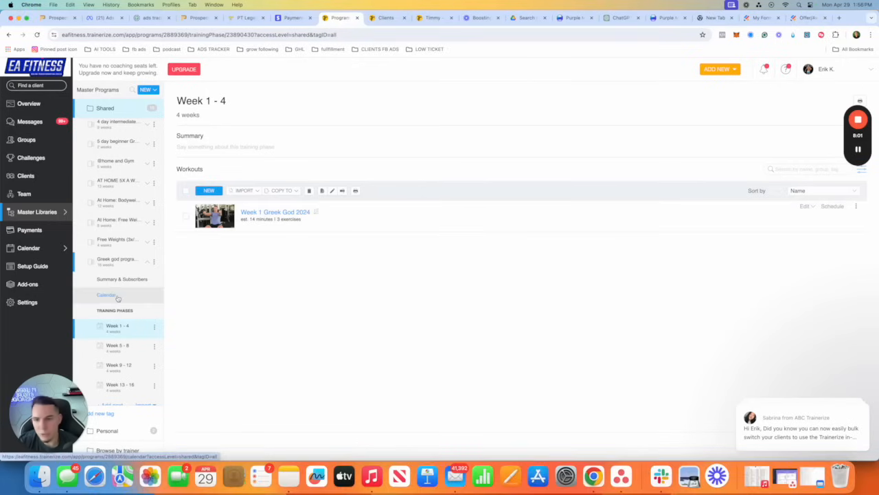
click(108, 294)
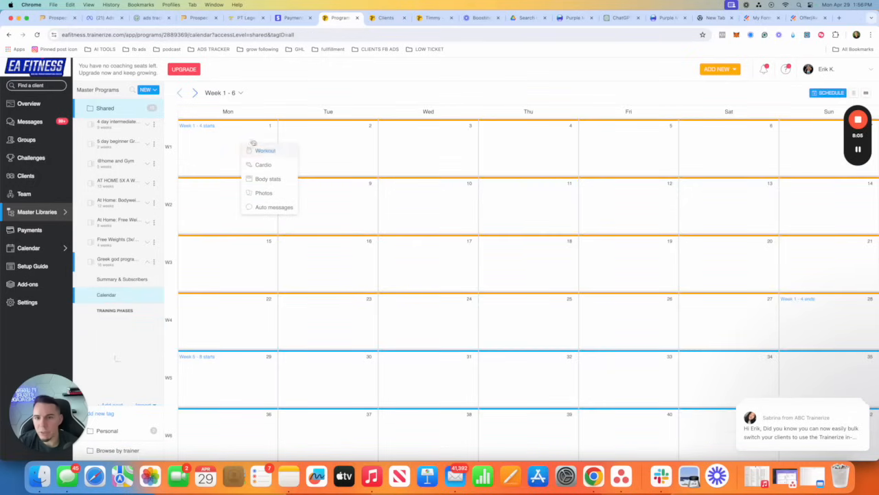
click(265, 150)
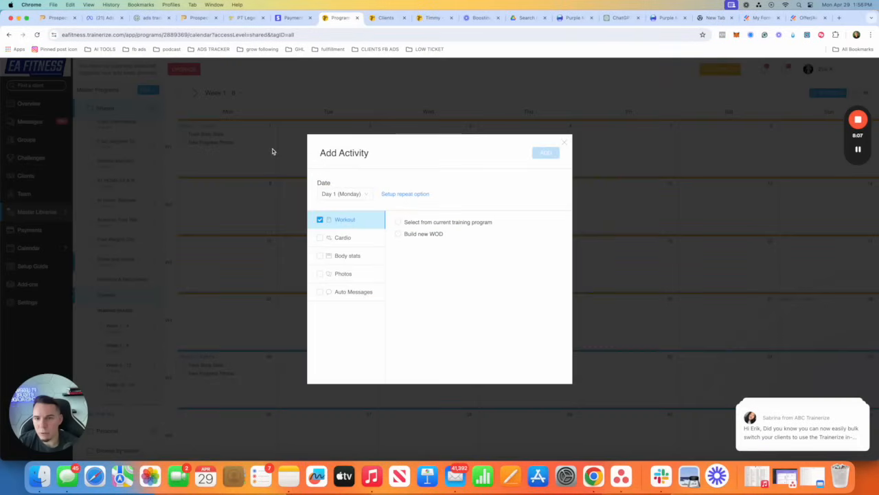
mouse_move(344, 232)
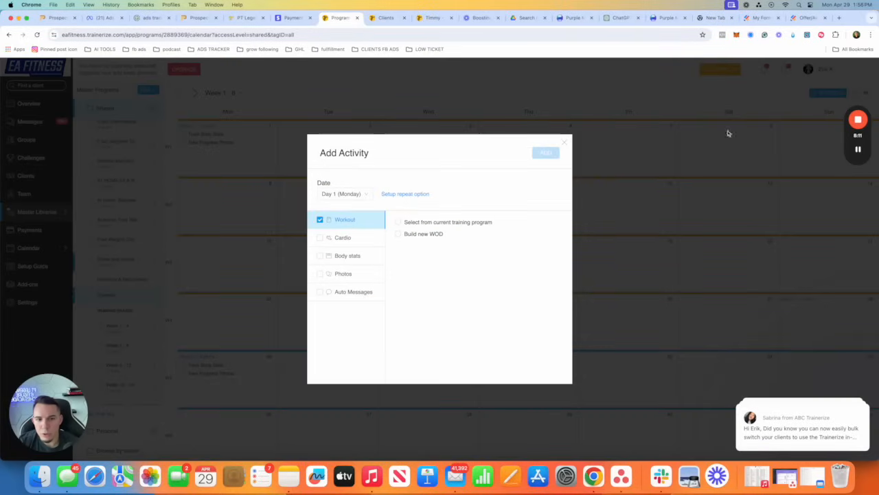
click(399, 221)
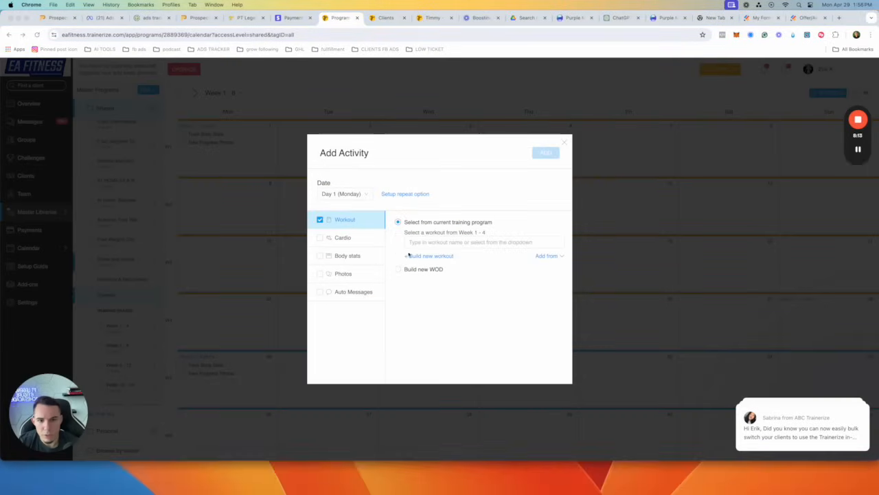
click(481, 241)
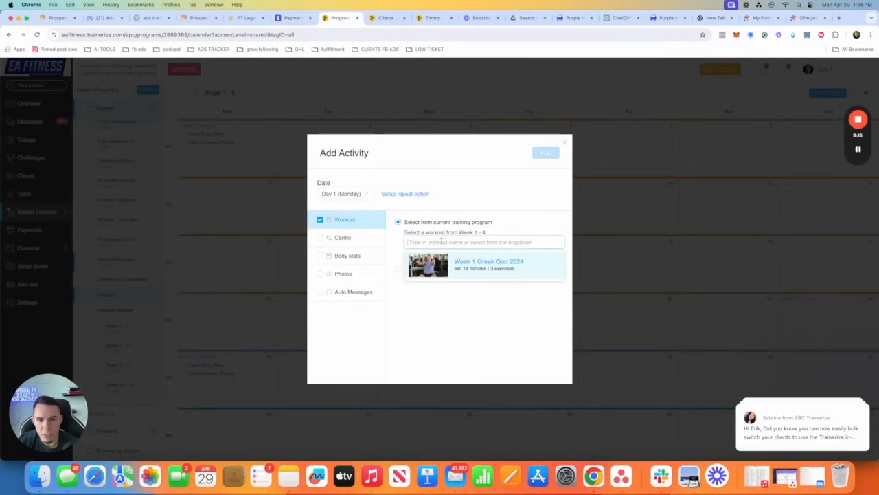
click(483, 264)
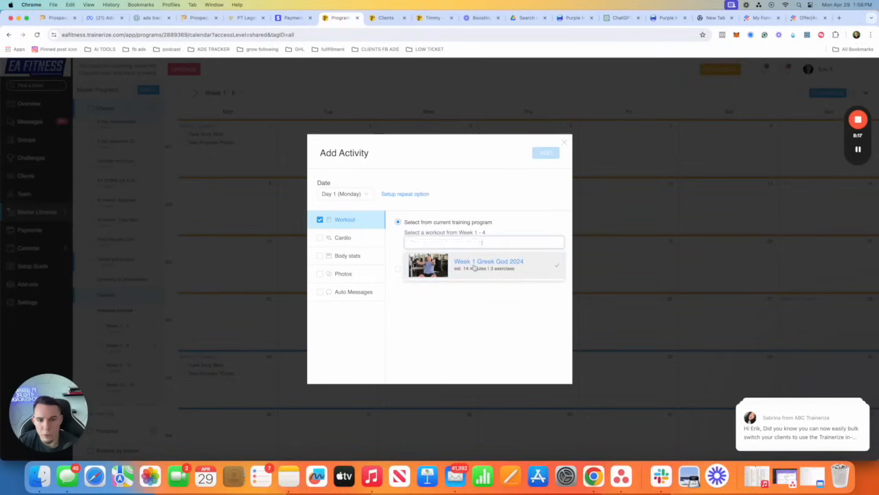
click(484, 264)
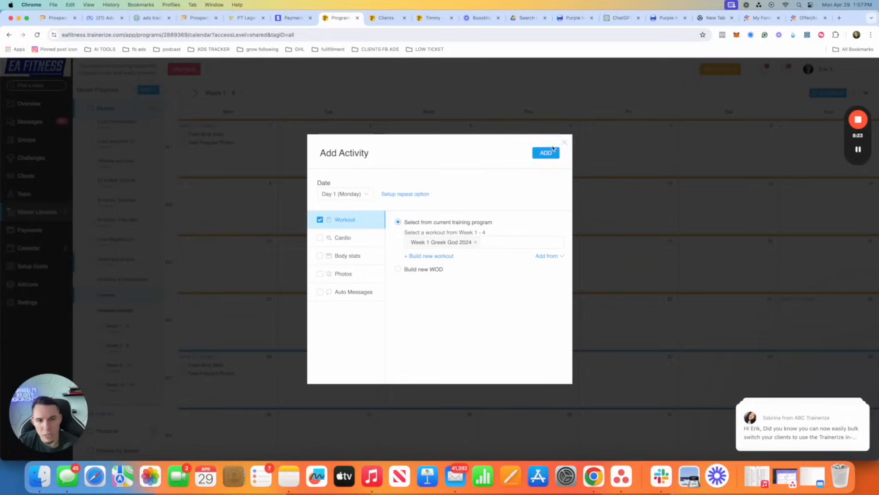
click(546, 151)
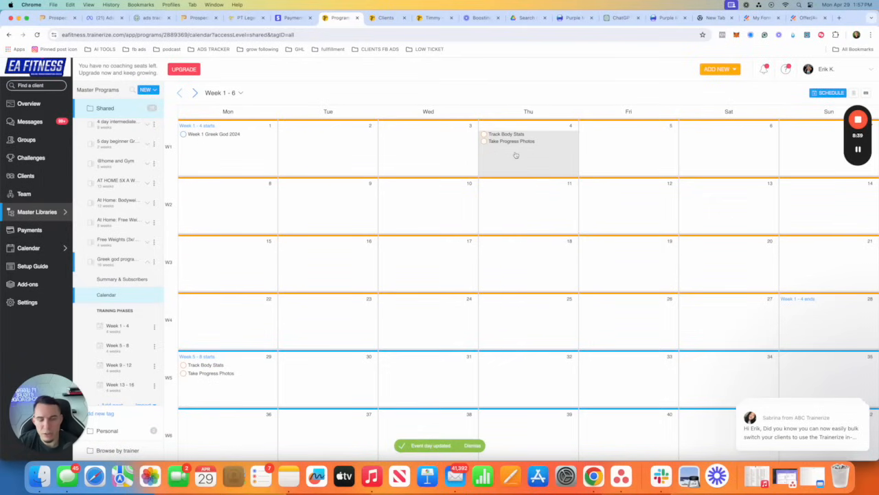
View the day 4 Thursday body stats check-in details and return to the calendar
click(507, 135)
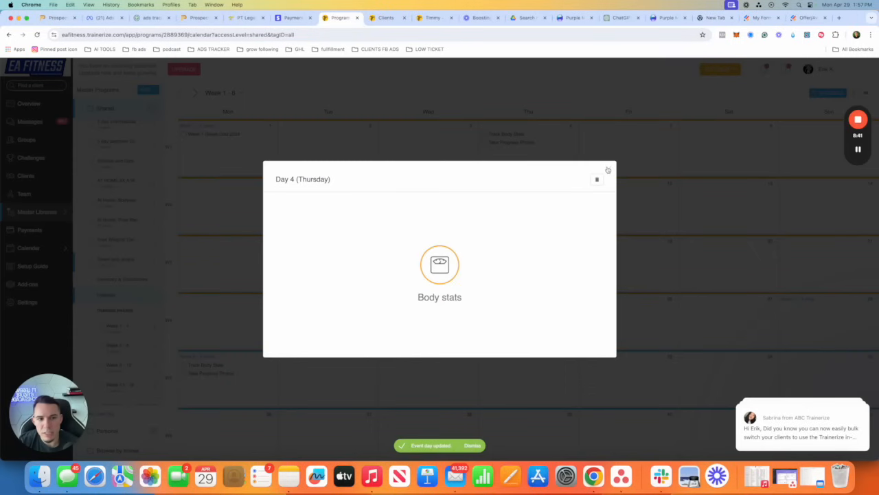
click(596, 179)
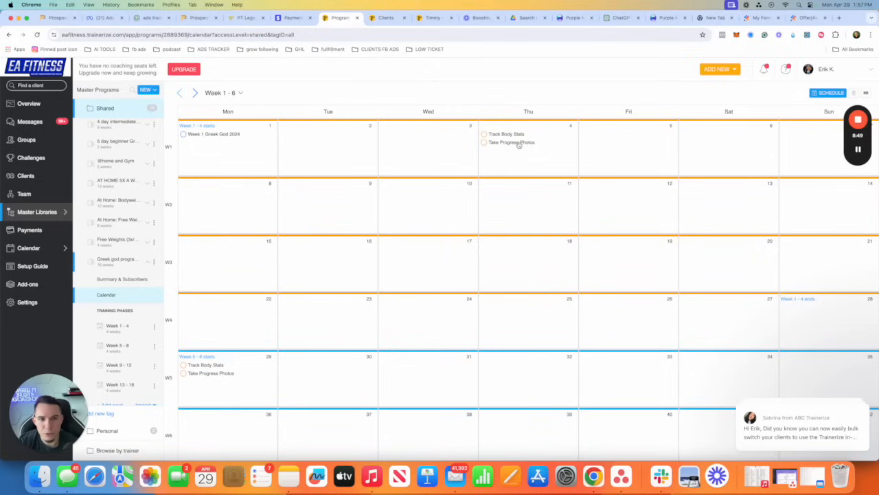
mouse_move(640, 144)
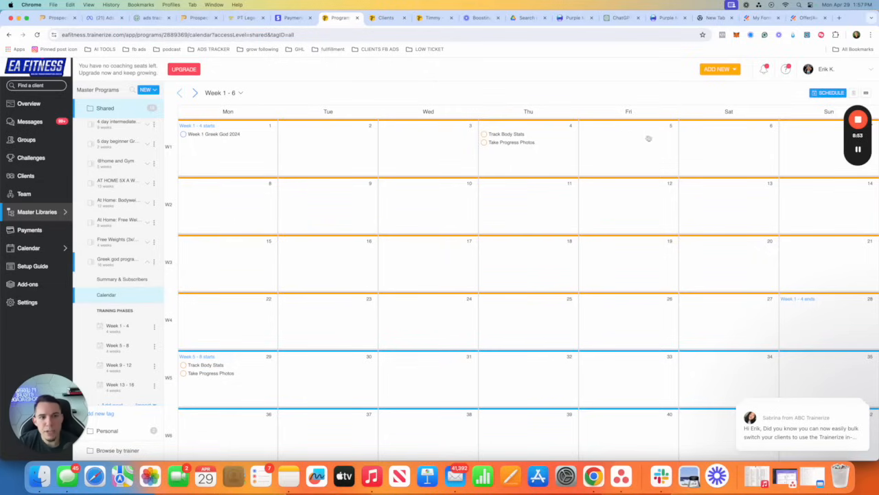
mouse_move(622, 145)
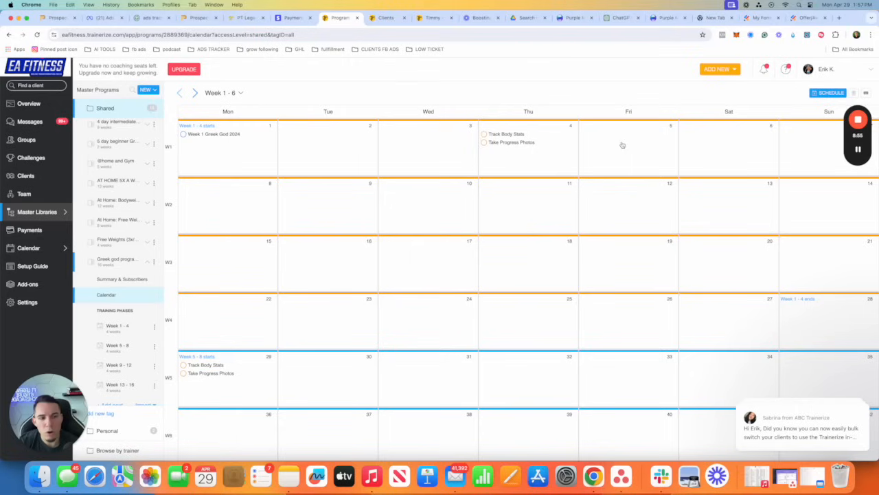
mouse_move(638, 142)
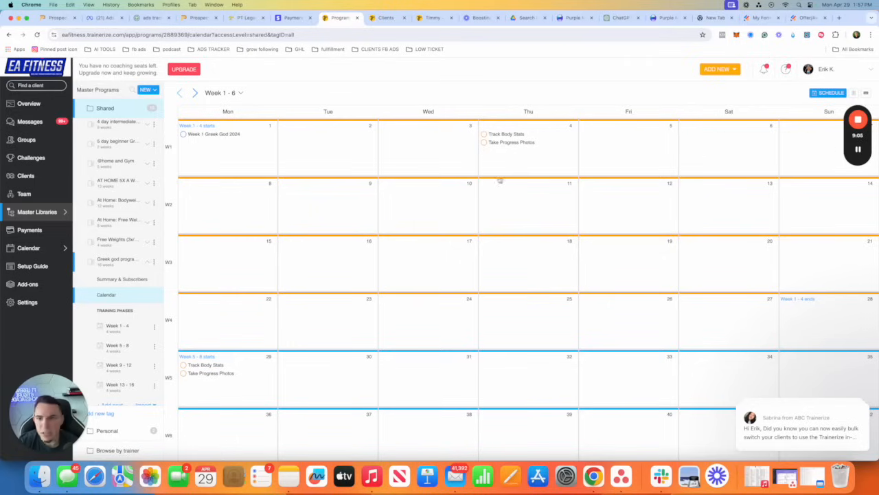
mouse_move(210, 211)
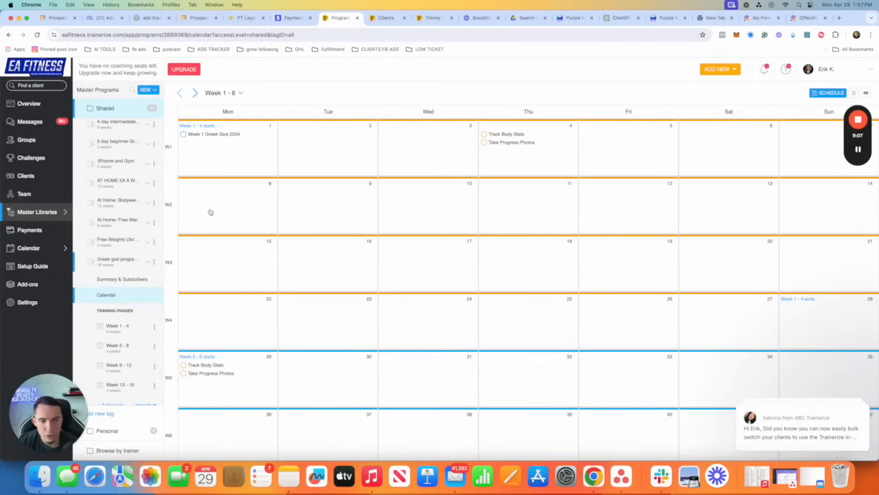
mouse_move(200, 176)
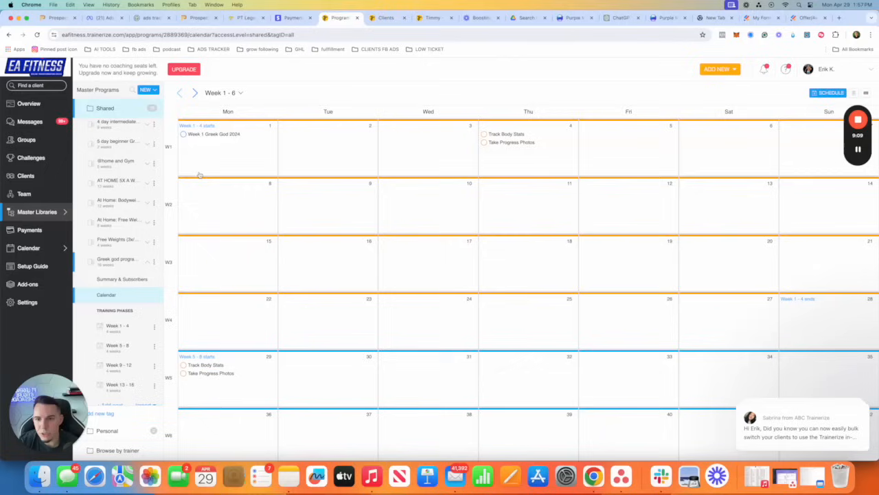
mouse_move(233, 209)
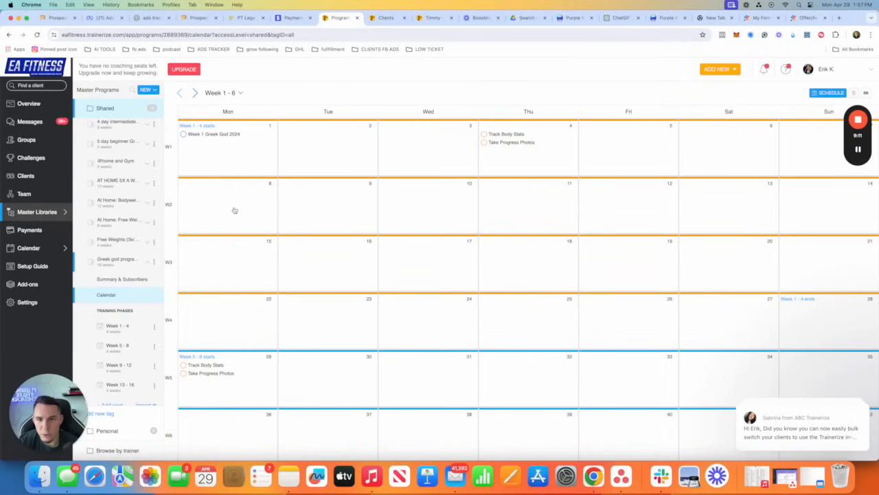
mouse_move(251, 200)
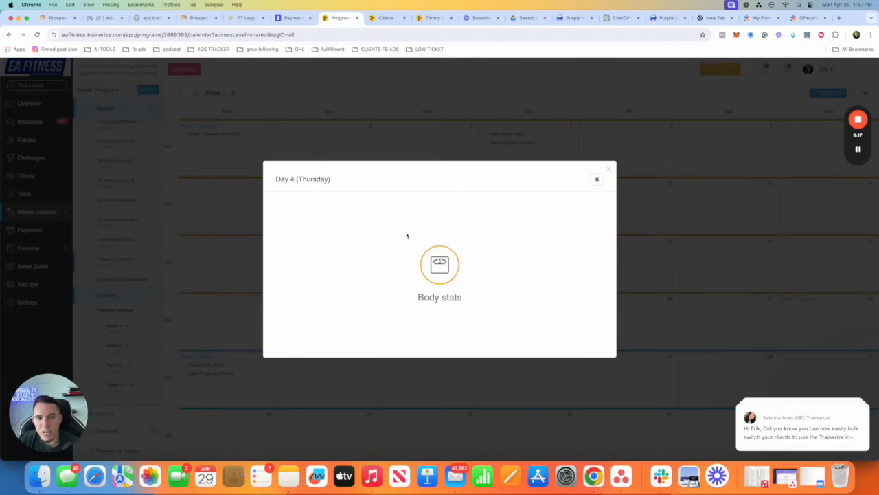
mouse_move(612, 174)
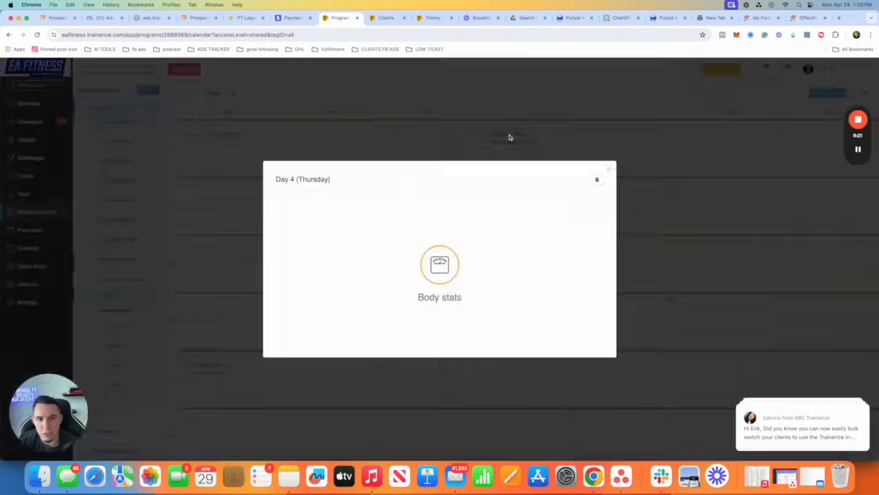
Add a day-11 auto message sequence named CHECKIN sent at 9:00 AM
click(597, 179)
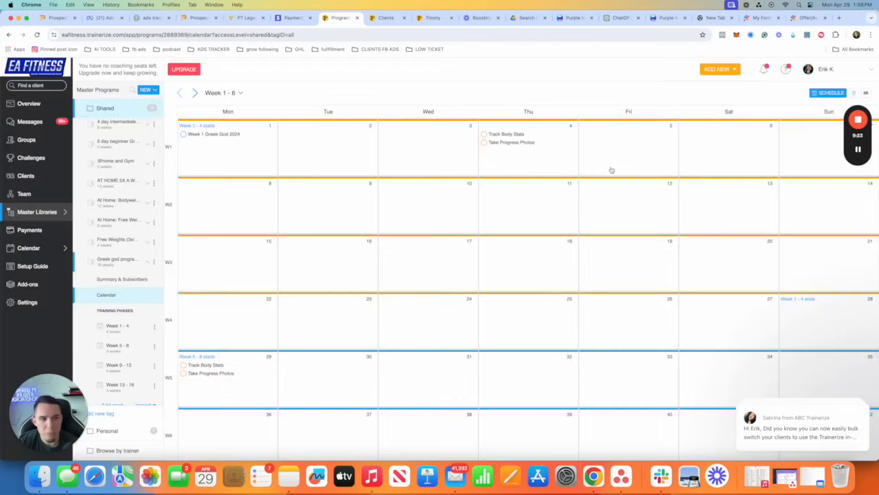
mouse_move(512, 195)
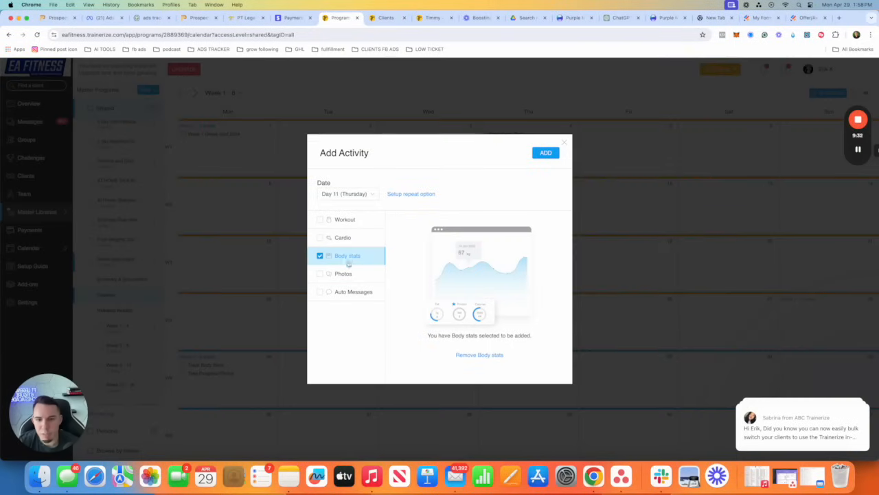
click(343, 273)
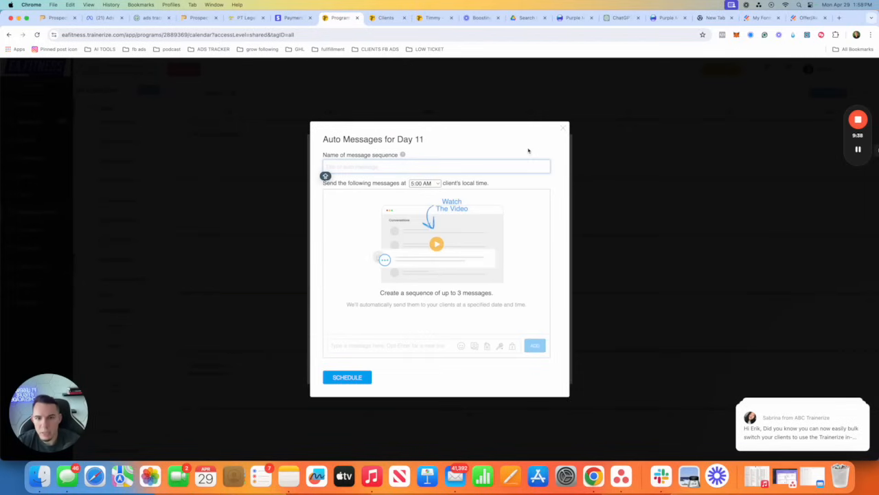
text(CHECKIN)
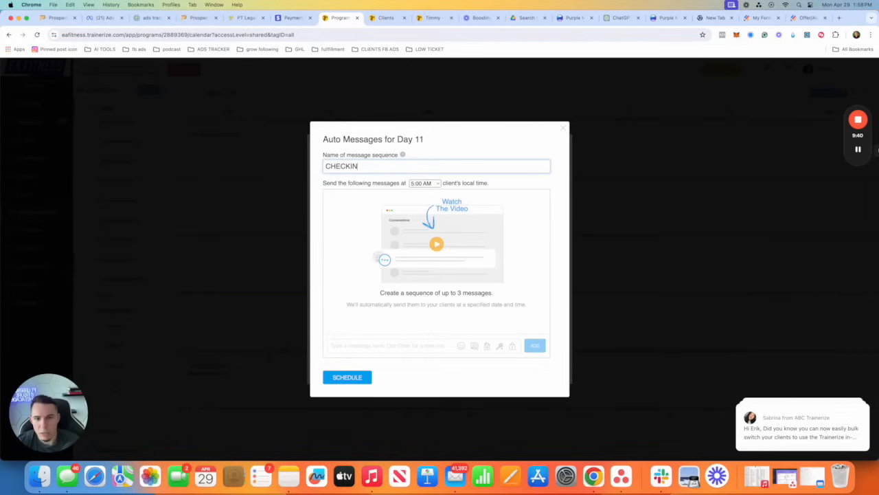
click(423, 183)
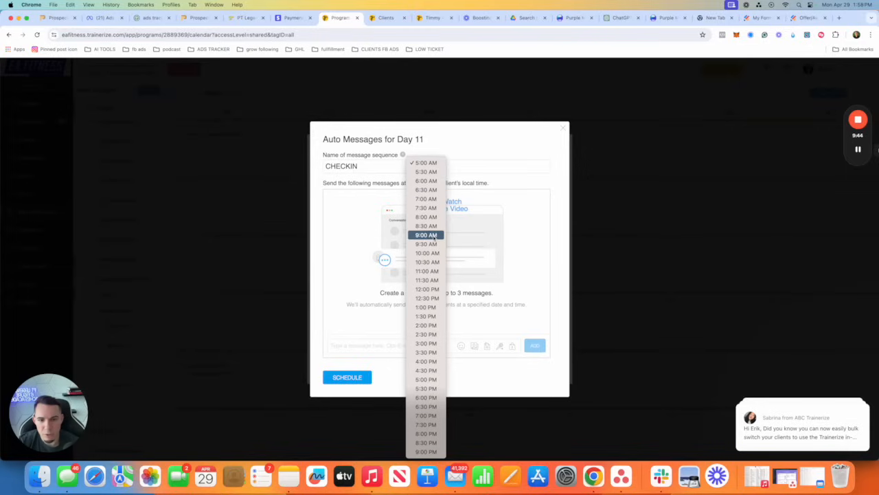
click(426, 235)
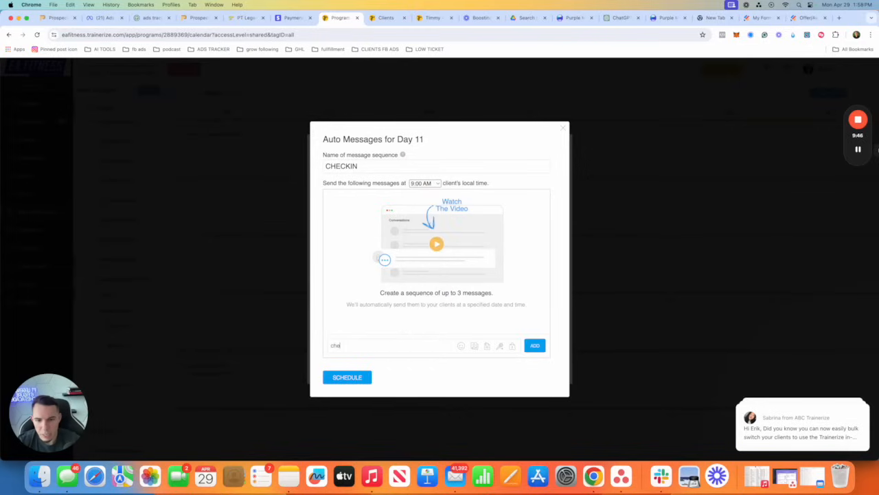
Write the reminder: 'Hey [first name] Reminder to check-... stats/p... our best clients'
text(Hey)
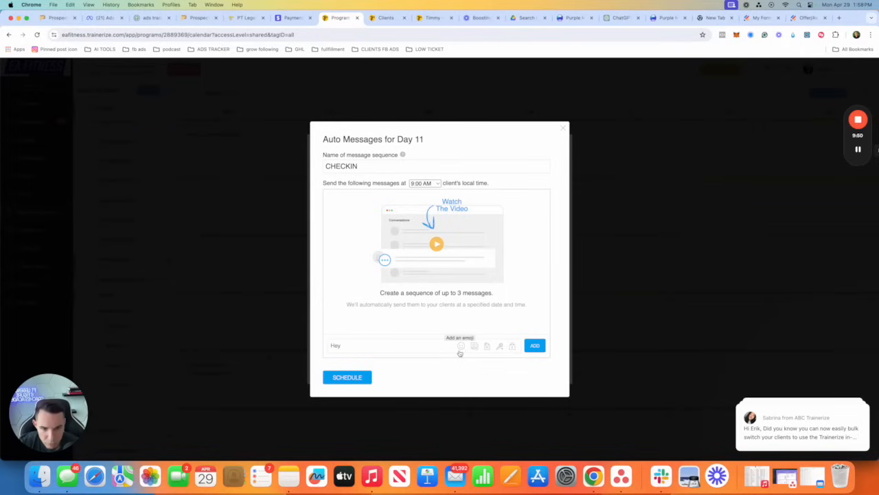
mouse_move(488, 346)
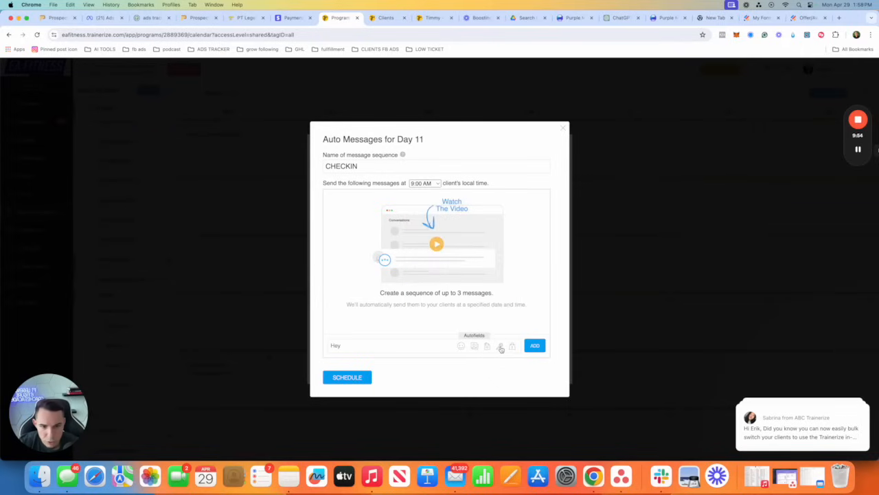
click(500, 346)
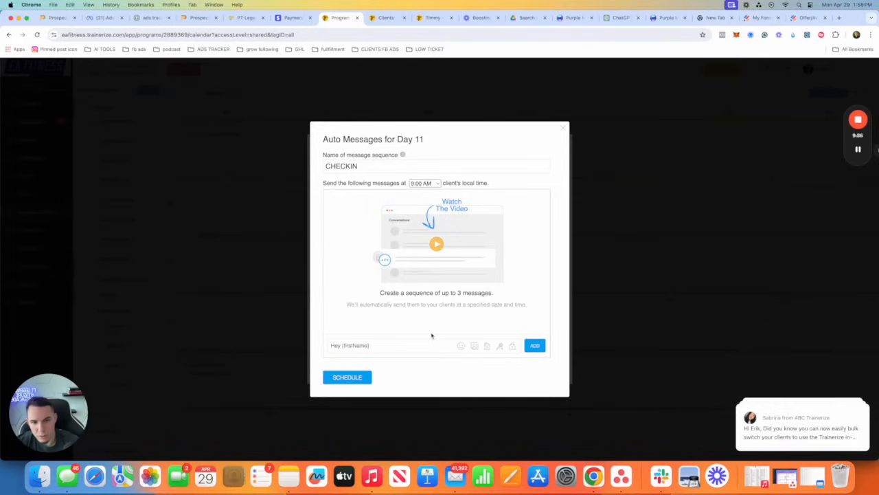
text(Reminder)
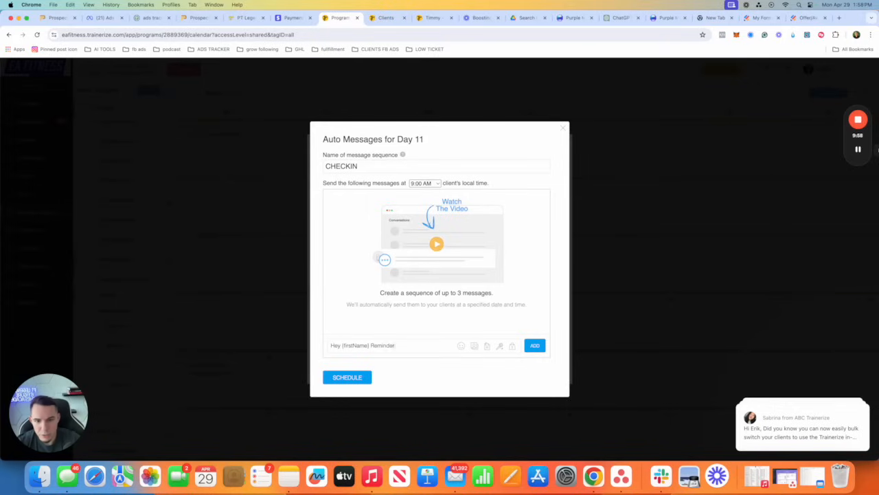
text(to check-in with body)
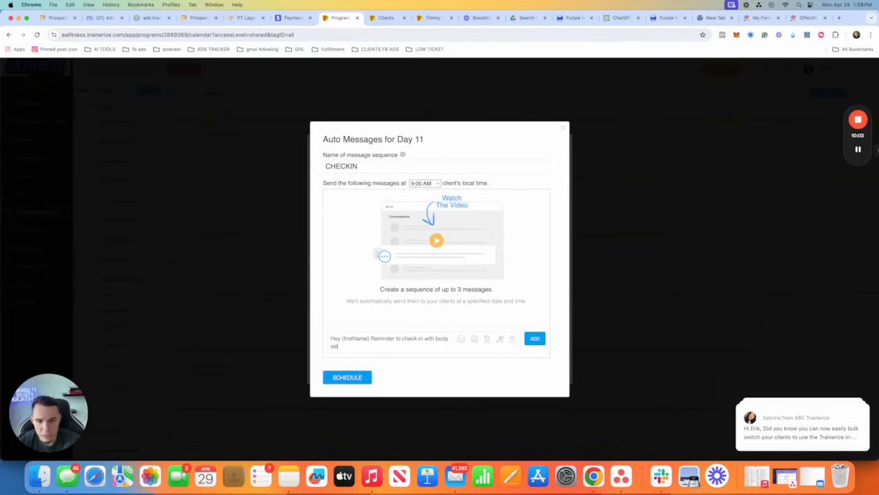
text(stats/pictures!!!)
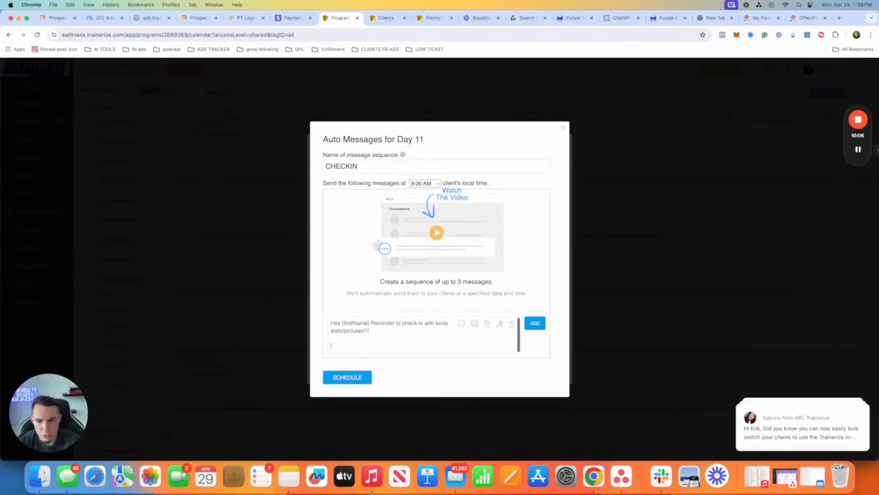
text(our best clients)
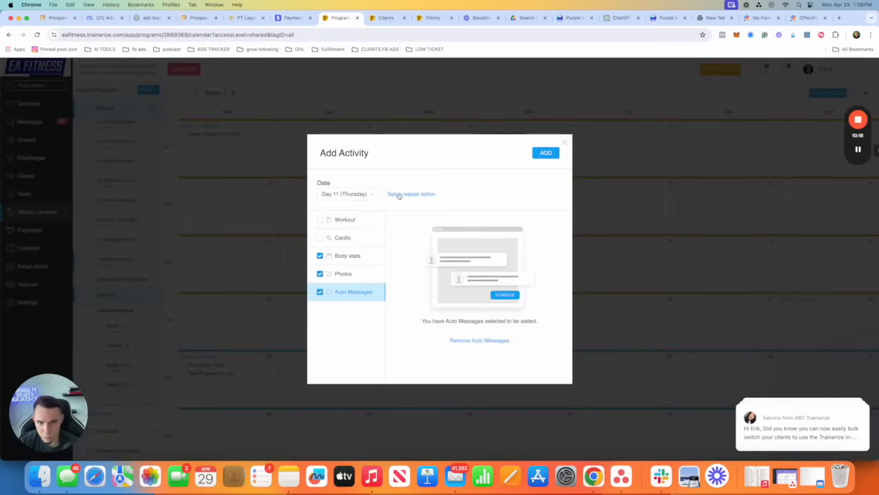
Set the check-in to repeat weekly on Thursday for the chosen number of weeks and apply
click(411, 194)
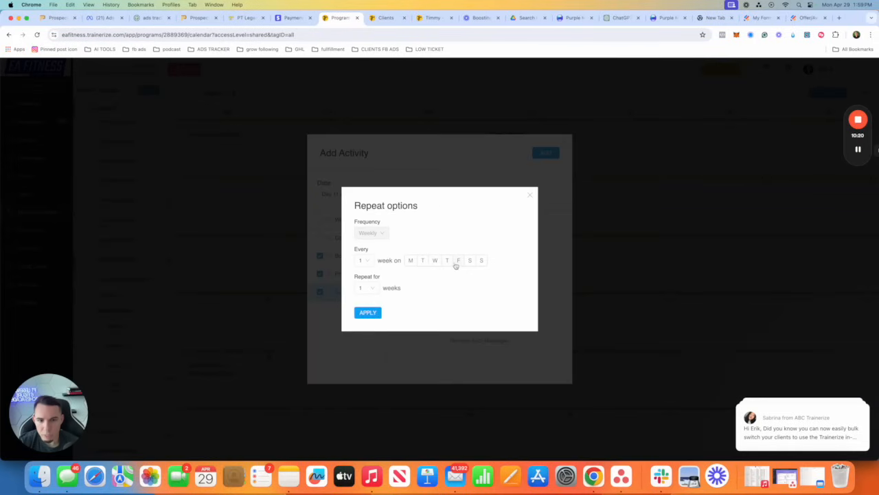
click(447, 260)
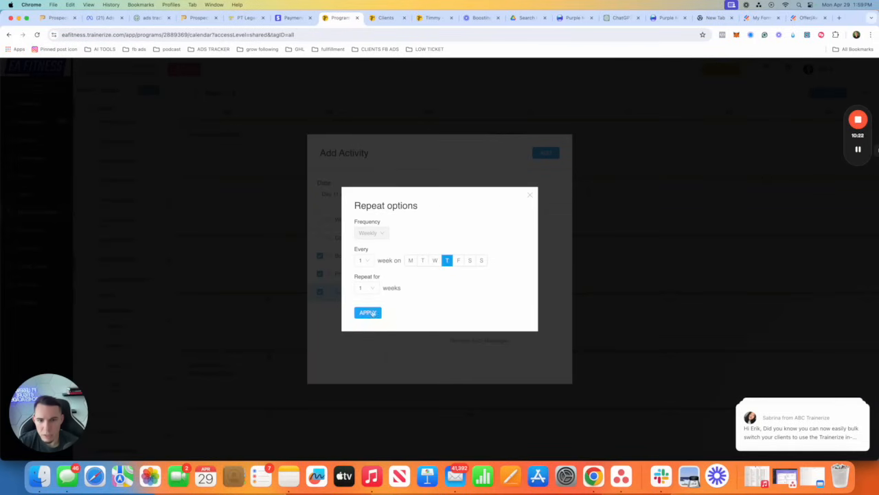
click(368, 313)
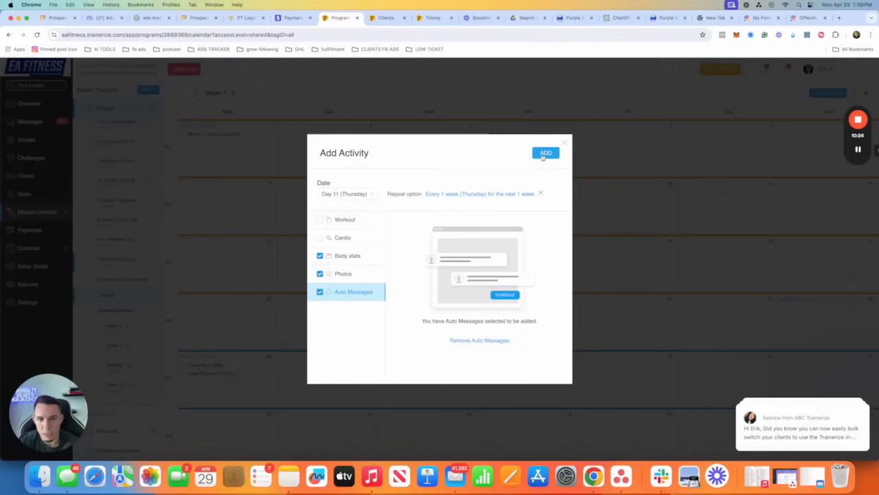
click(546, 151)
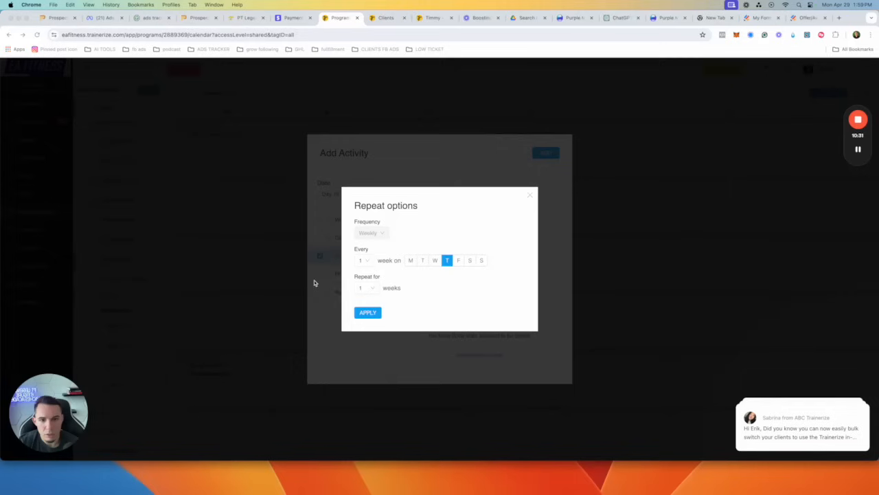
click(365, 287)
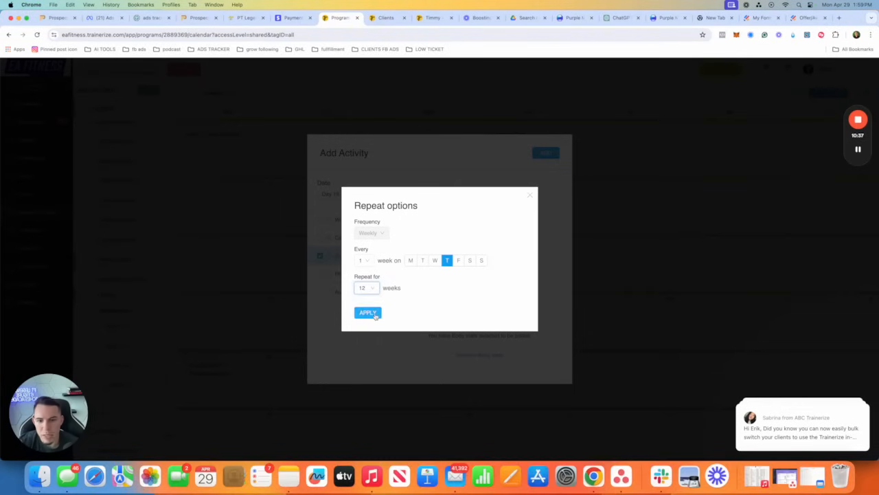
click(369, 313)
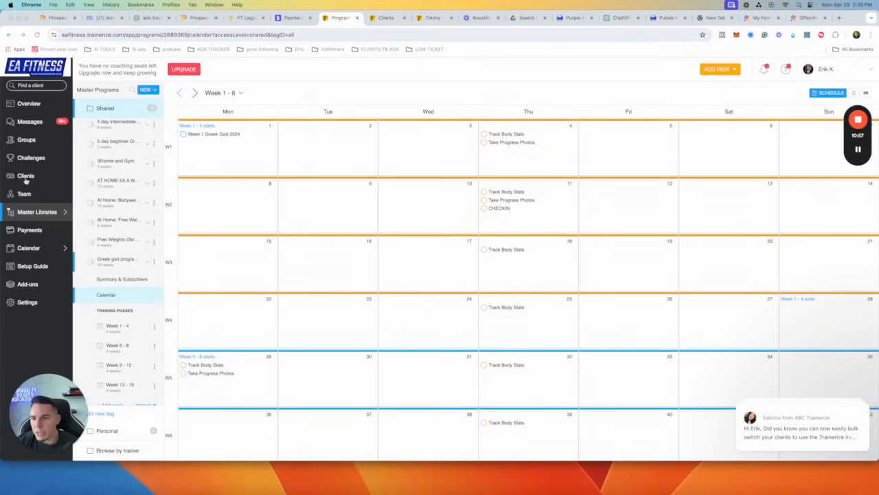
Go to the client's Training Program page and start adding a new program
click(24, 176)
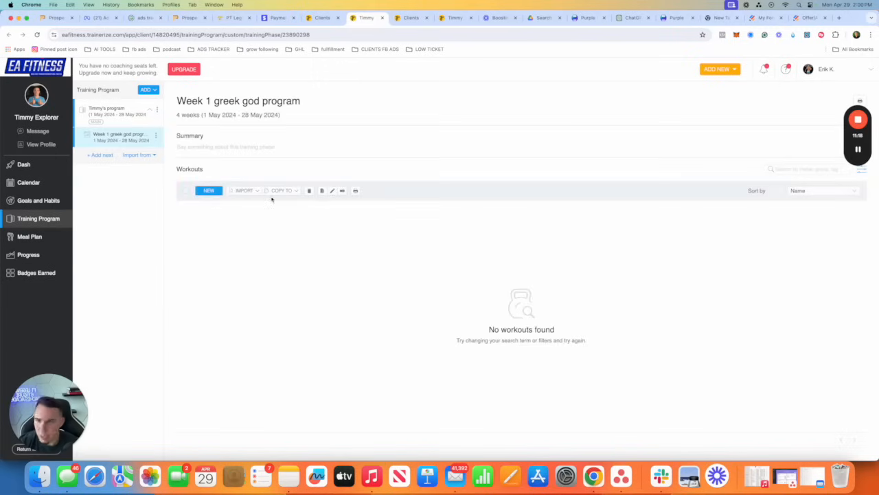
click(146, 90)
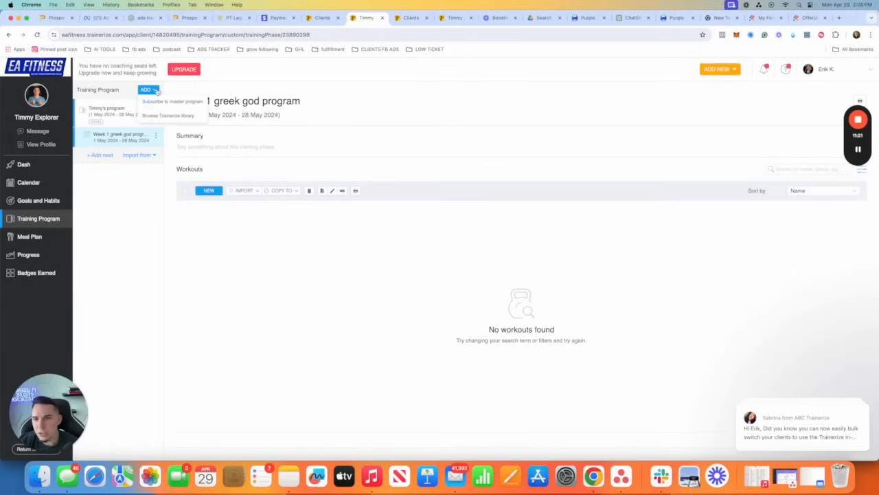
Choose Subscribe to master program and select Greek God Workout Plan
click(172, 102)
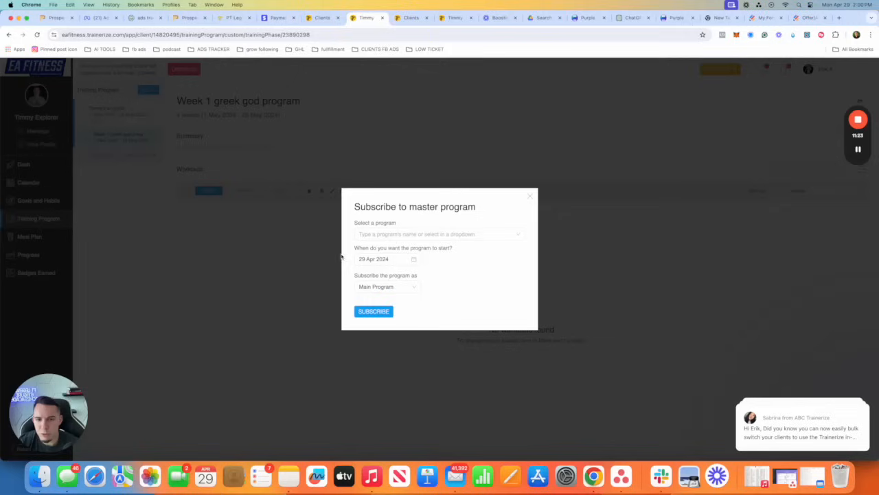
click(440, 234)
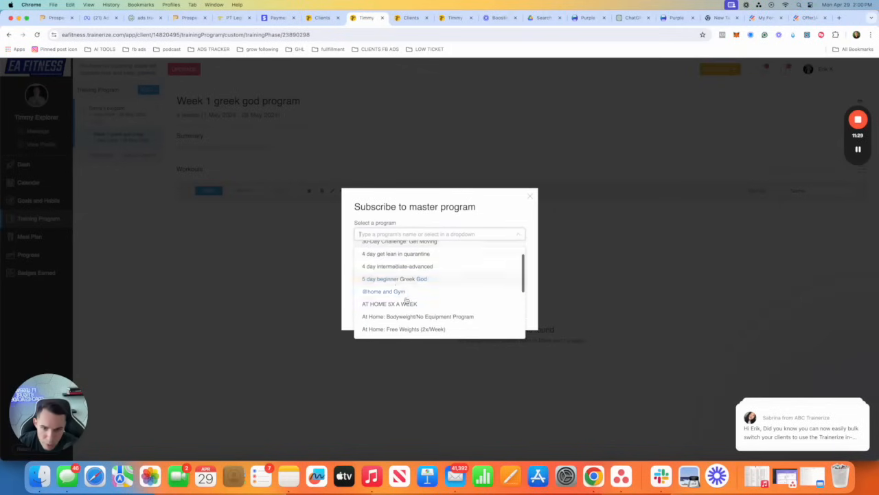
scroll(down, 3)
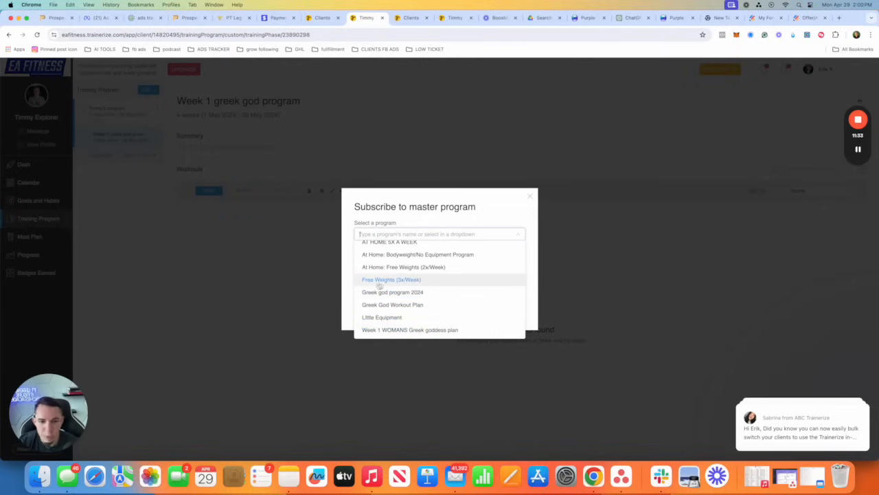
mouse_move(393, 291)
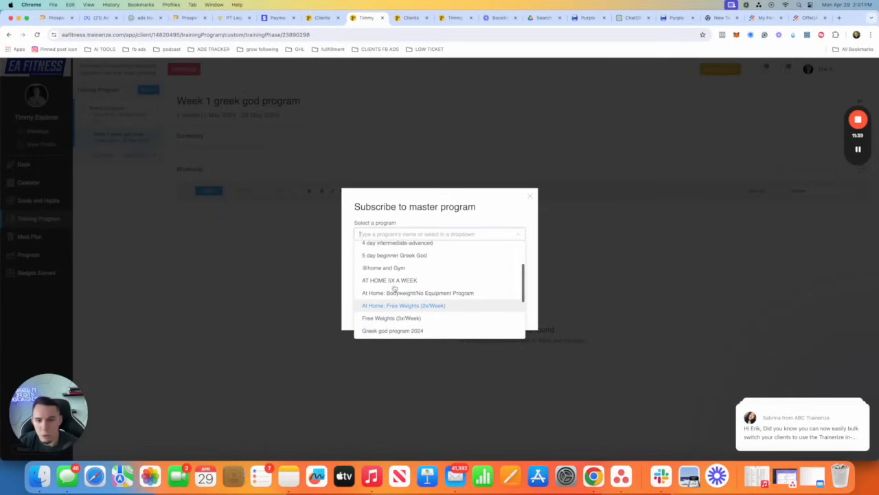
scroll(down, 3)
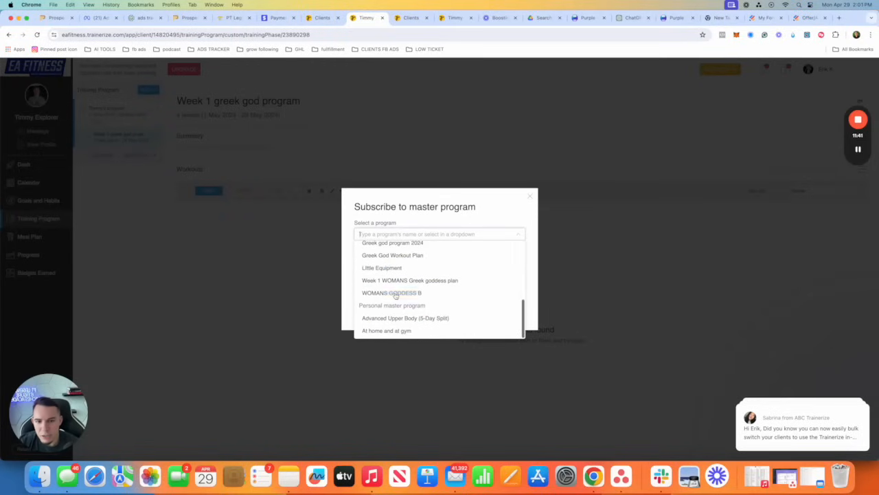
mouse_move(392, 293)
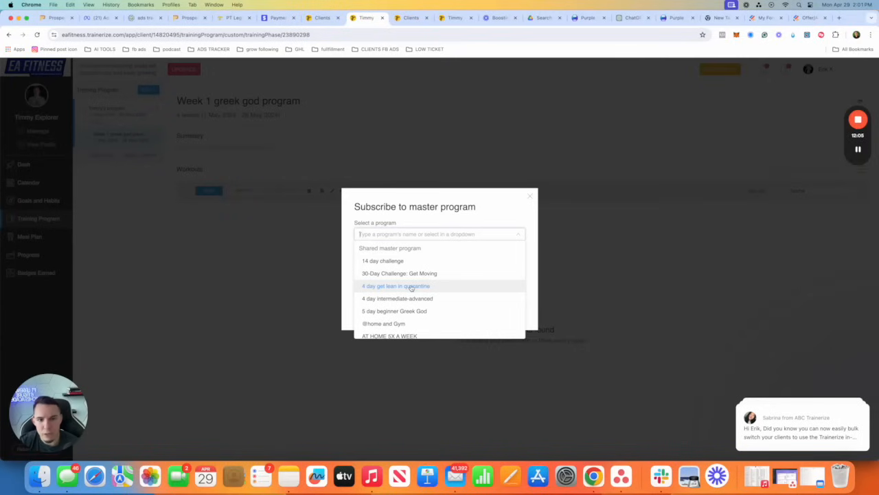
scroll(down, 3)
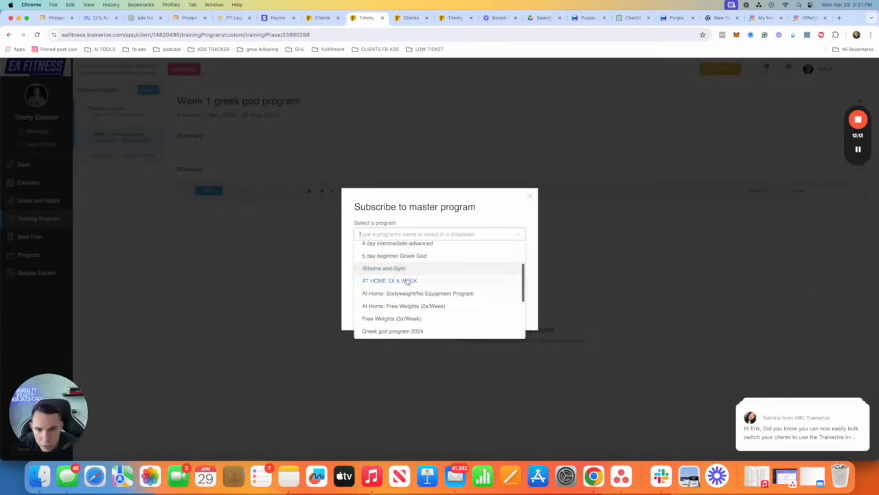
scroll(down, 3)
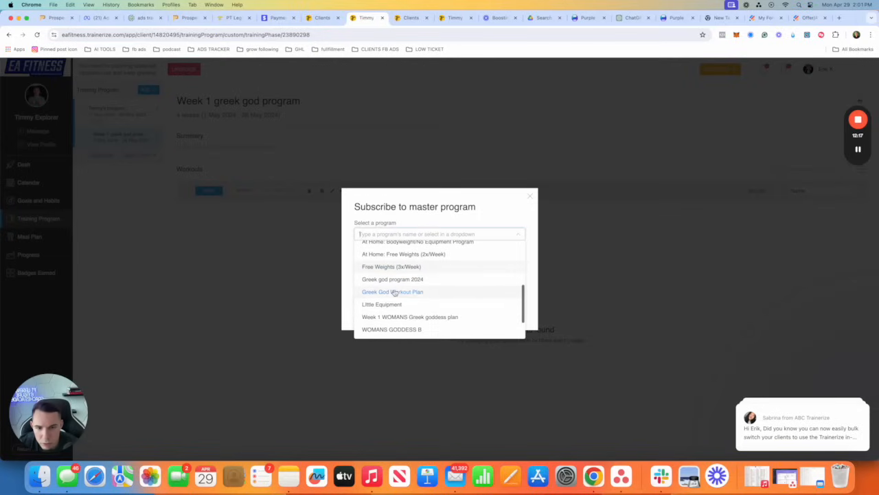
click(394, 292)
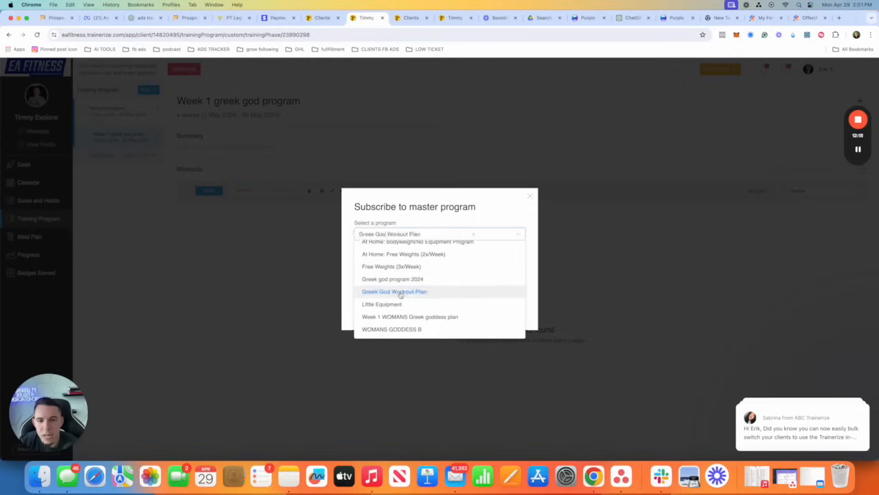
Set the start date to 30 Apr 2024 and subscribe as Main Program
click(395, 291)
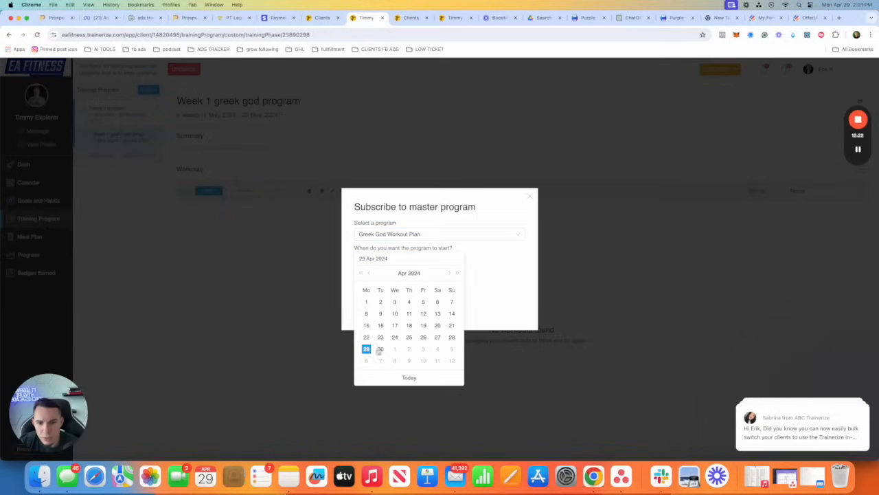
click(365, 349)
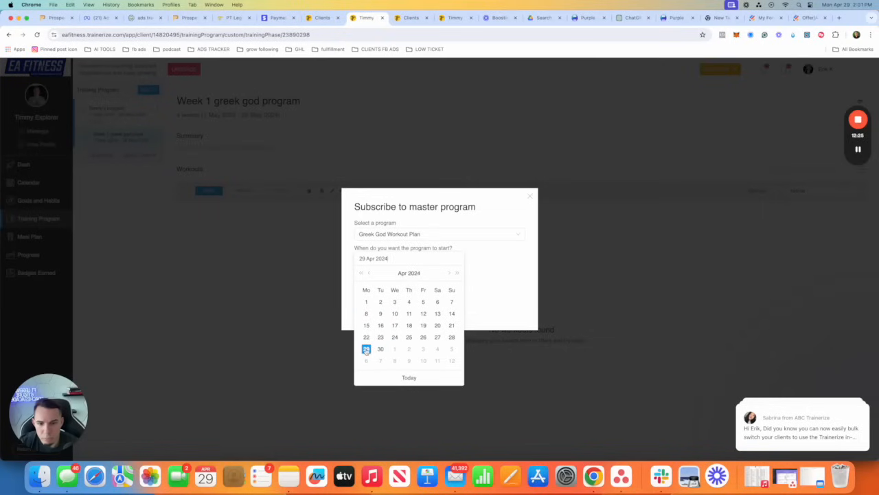
click(379, 349)
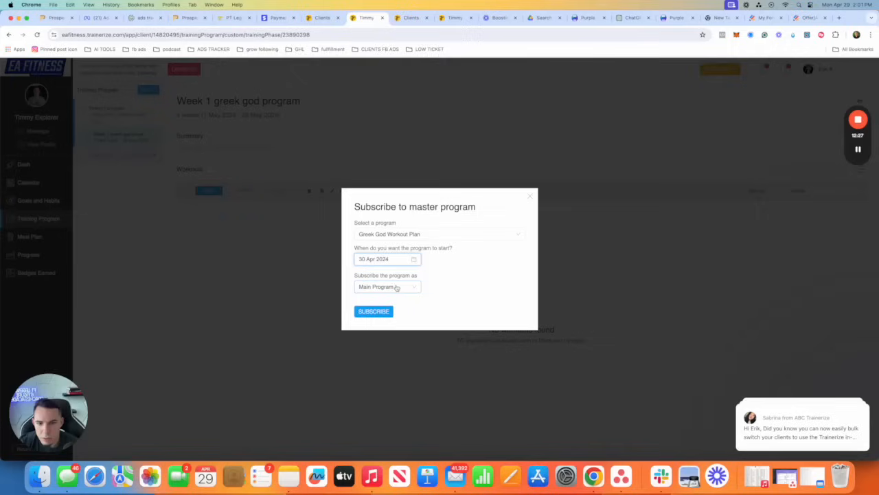
click(388, 287)
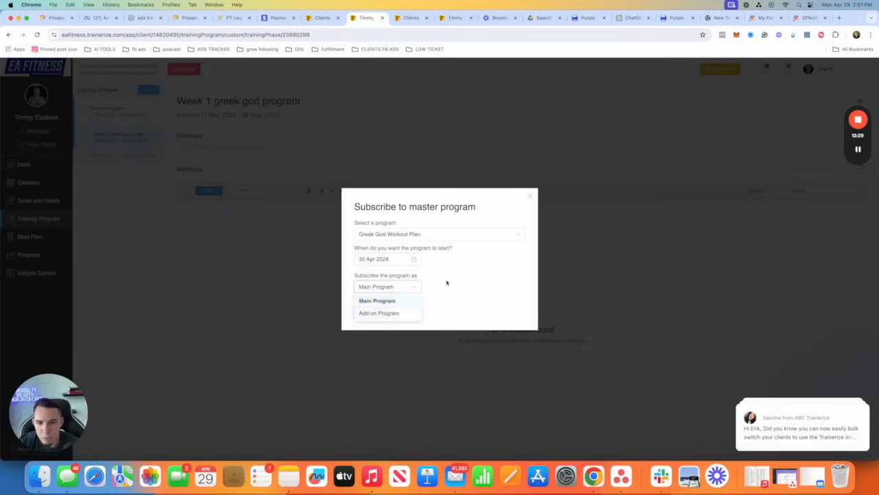
click(376, 300)
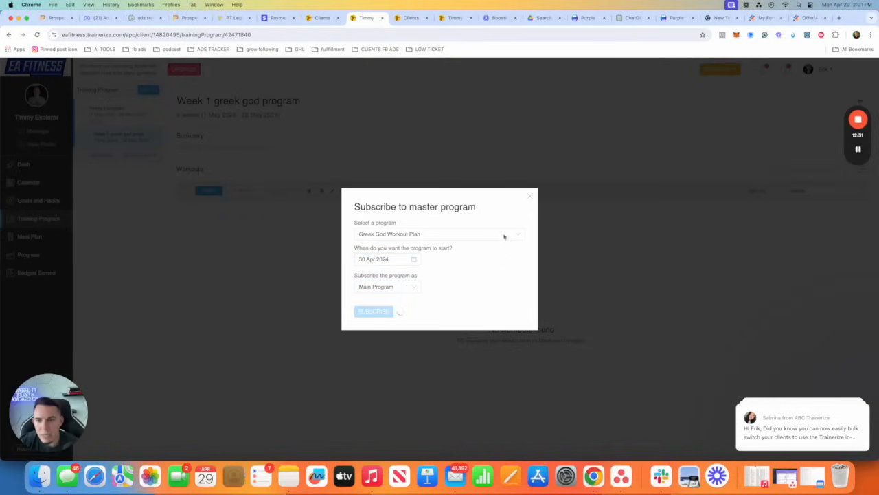
Subscribe Timmy to the plan and review weeks 2 through 5
click(374, 311)
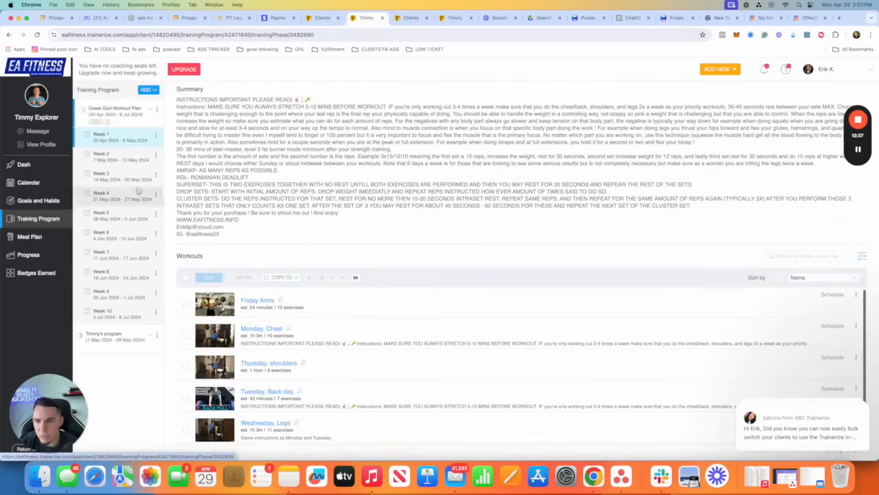
click(102, 156)
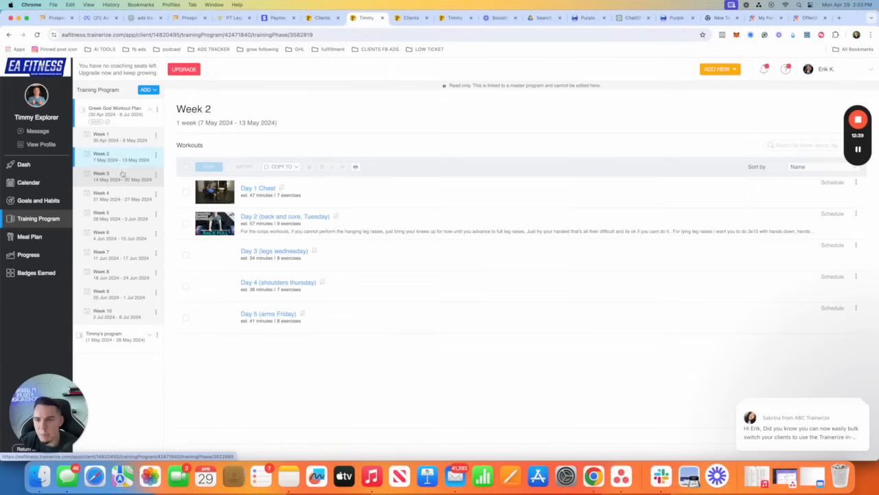
click(102, 176)
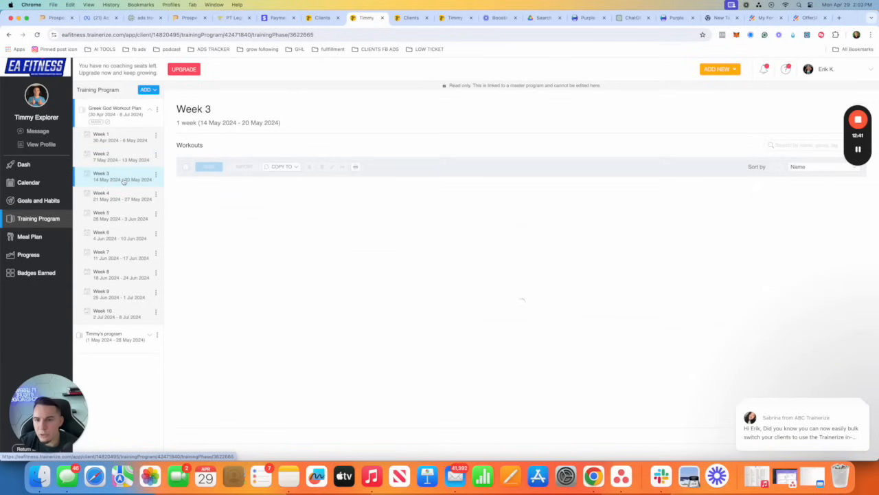
click(121, 195)
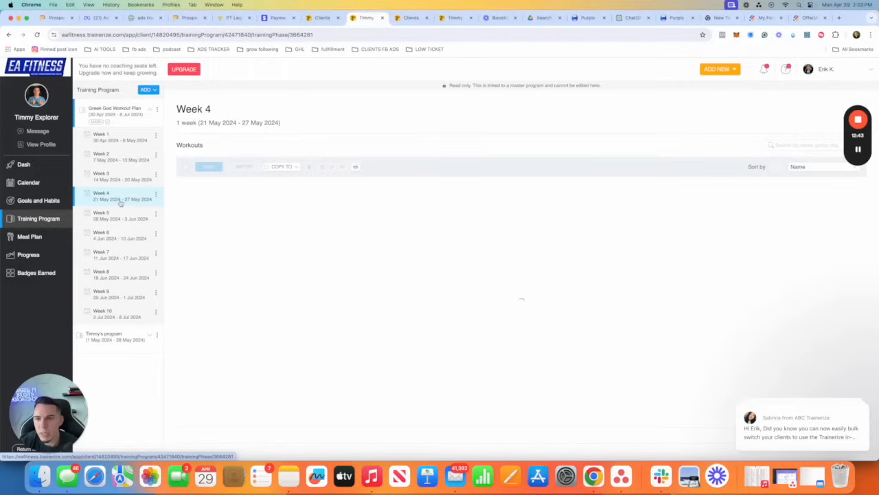
click(121, 215)
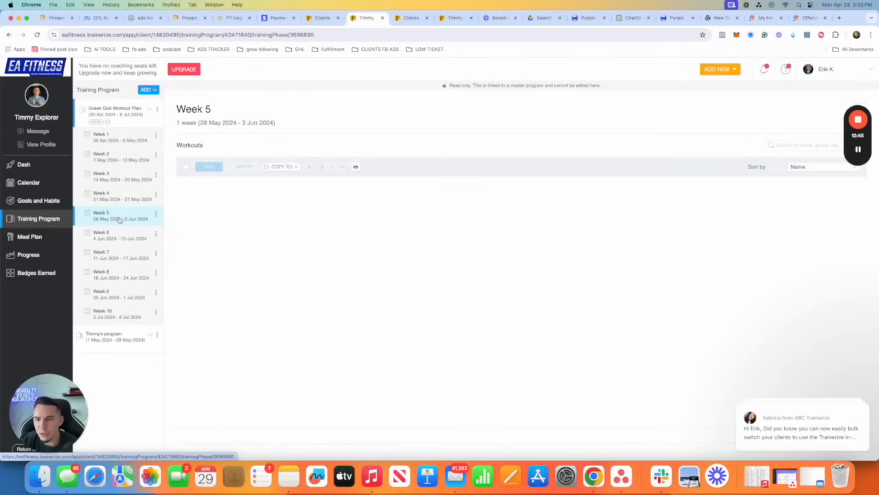
click(117, 216)
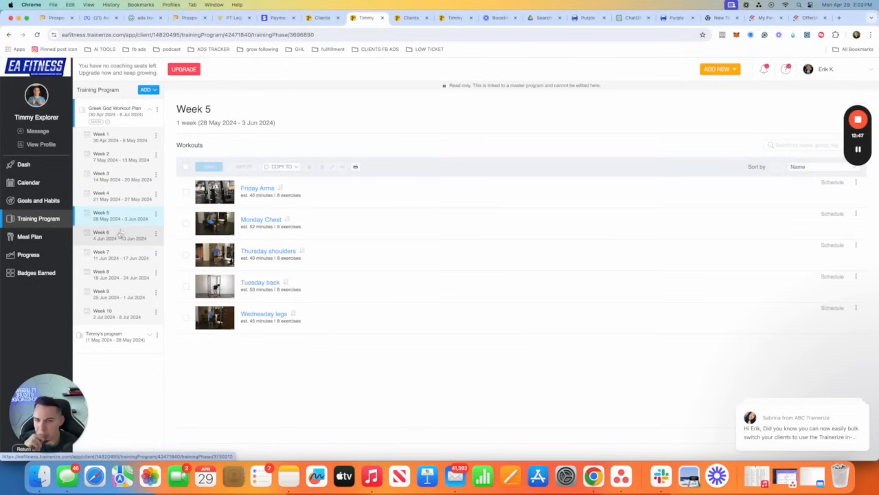
Review weeks 6 through 10, then return to week 1
click(102, 235)
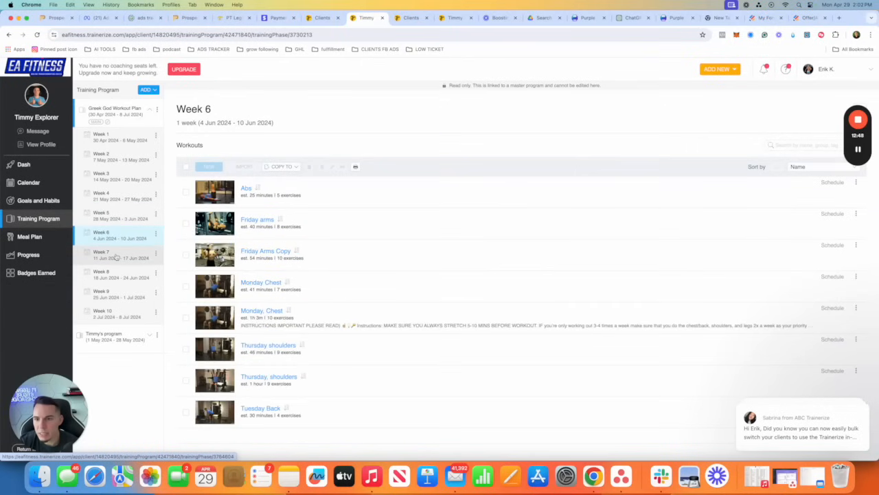
click(102, 254)
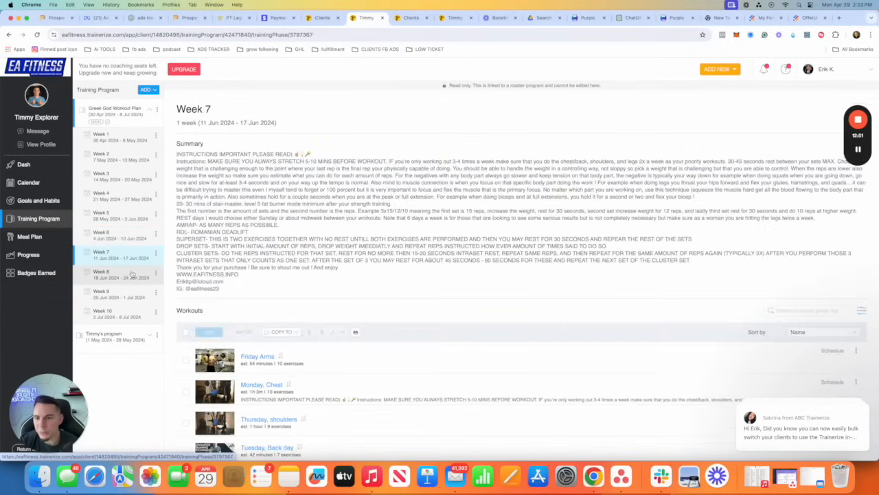
click(102, 274)
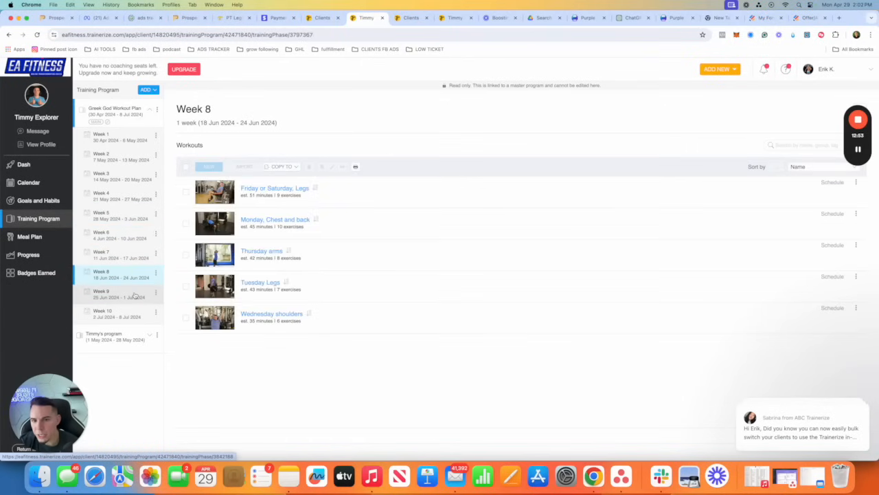
click(110, 294)
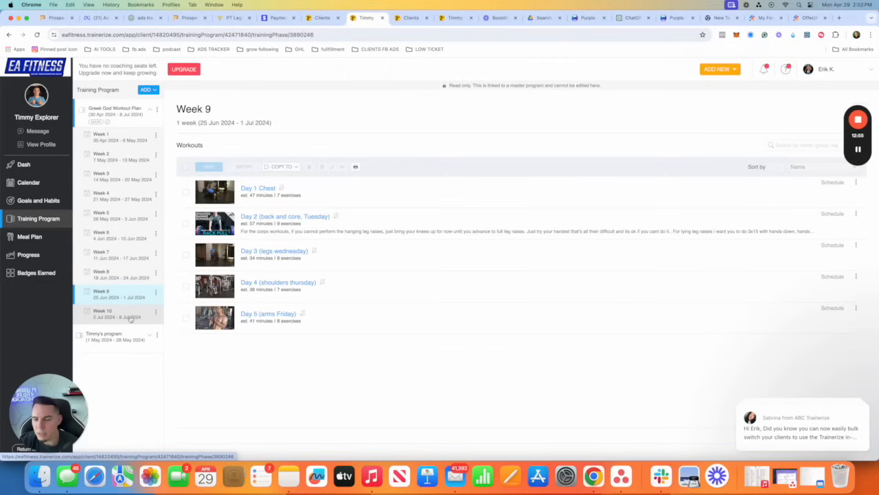
click(102, 313)
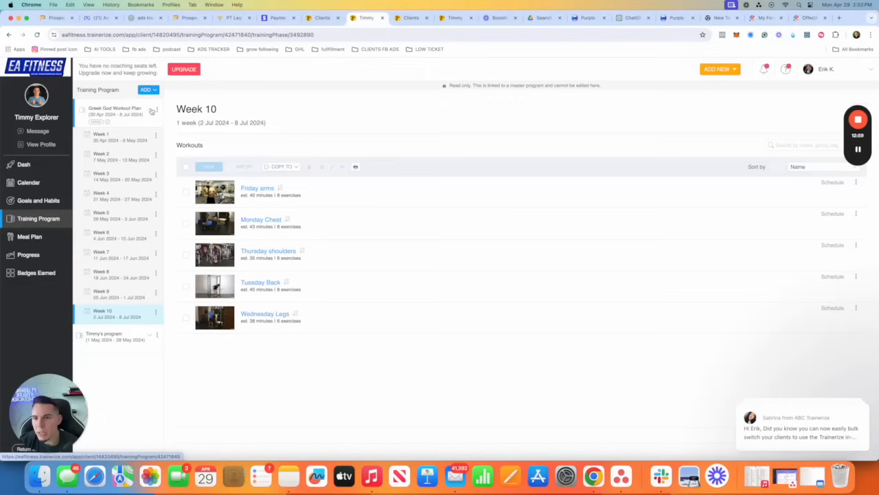
click(101, 137)
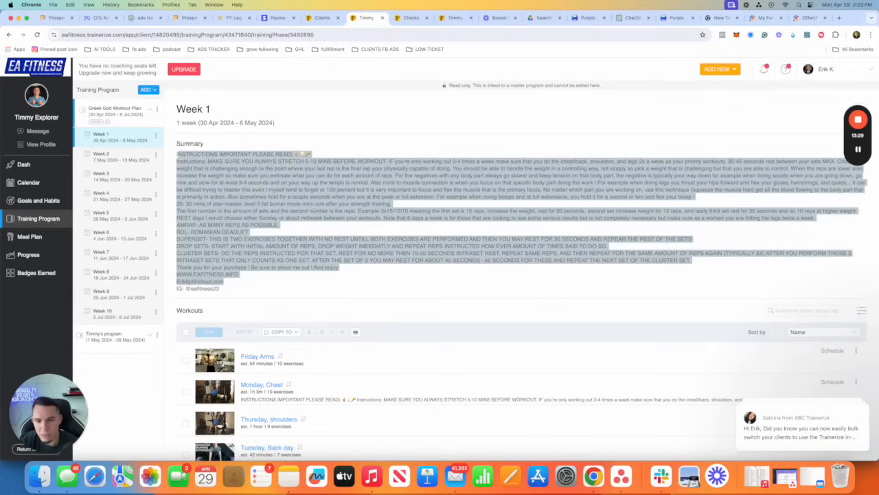
mouse_move(166, 405)
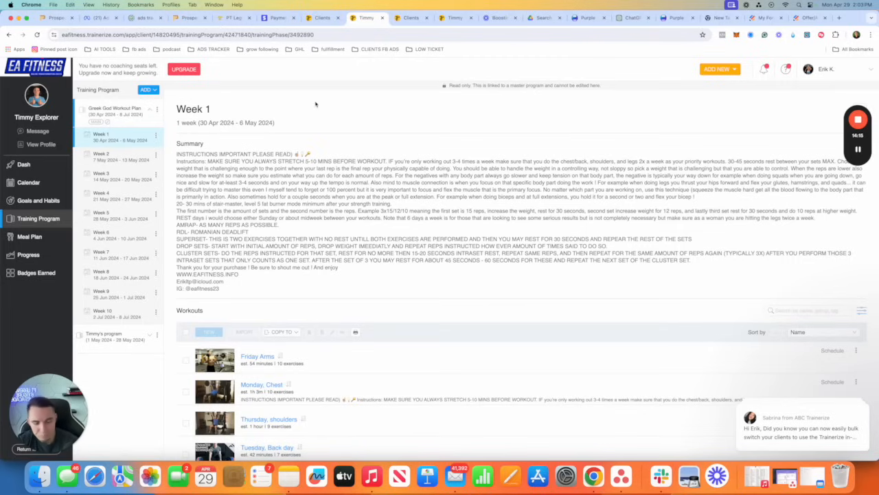
mouse_move(336, 121)
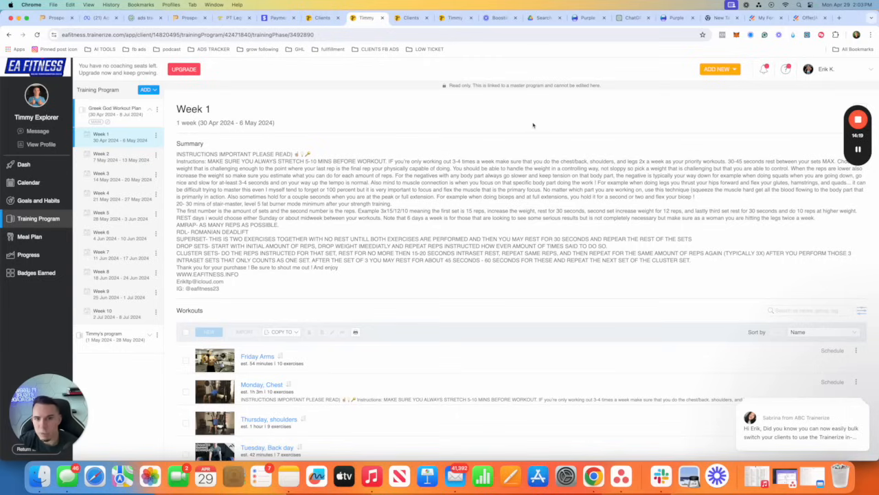
mouse_move(506, 115)
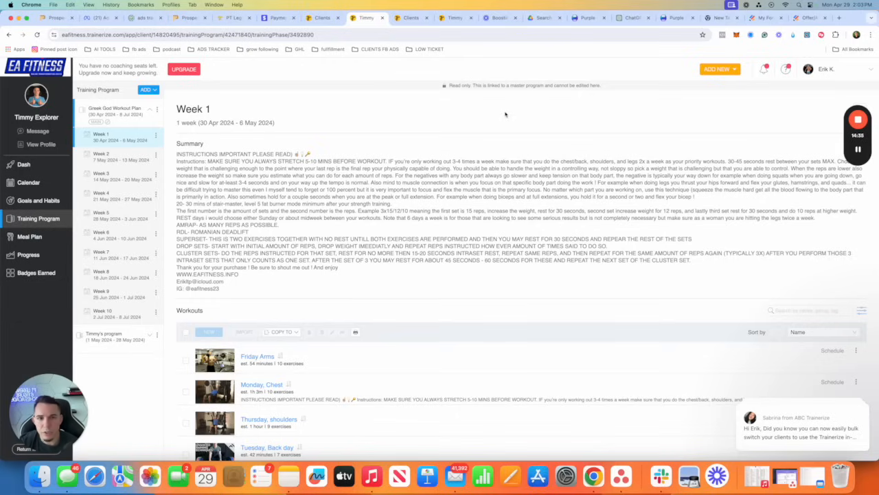
mouse_move(301, 118)
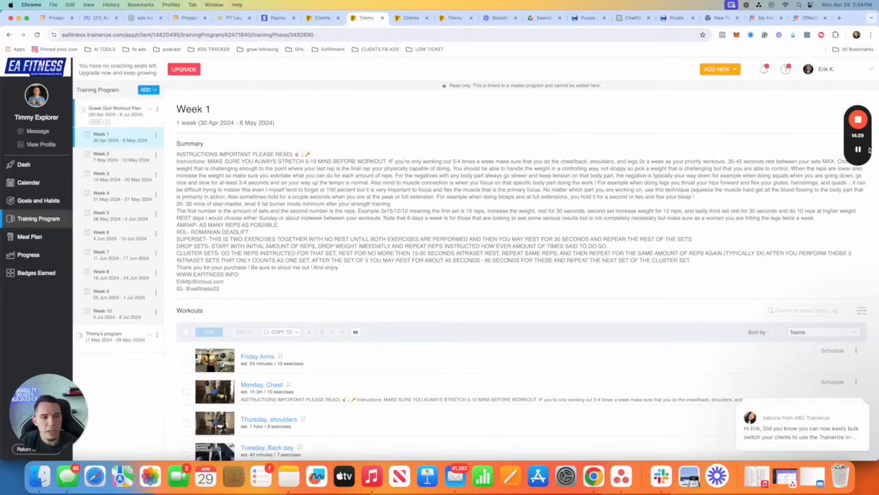
click(857, 148)
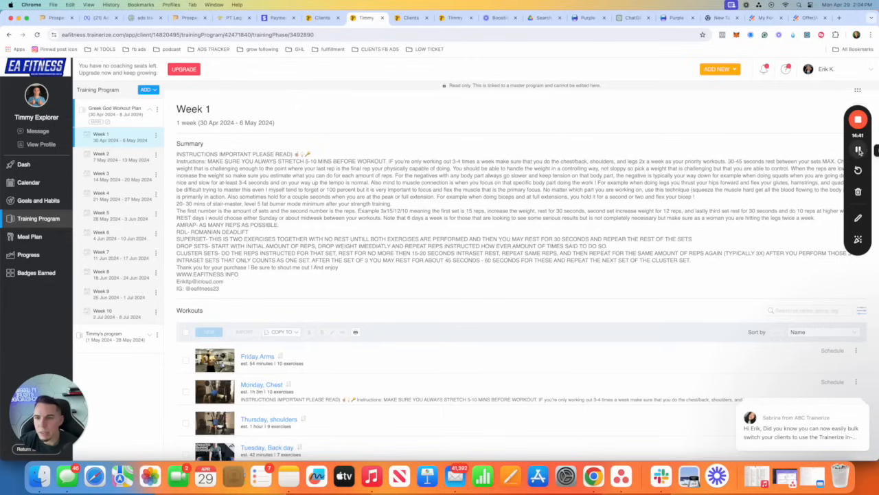